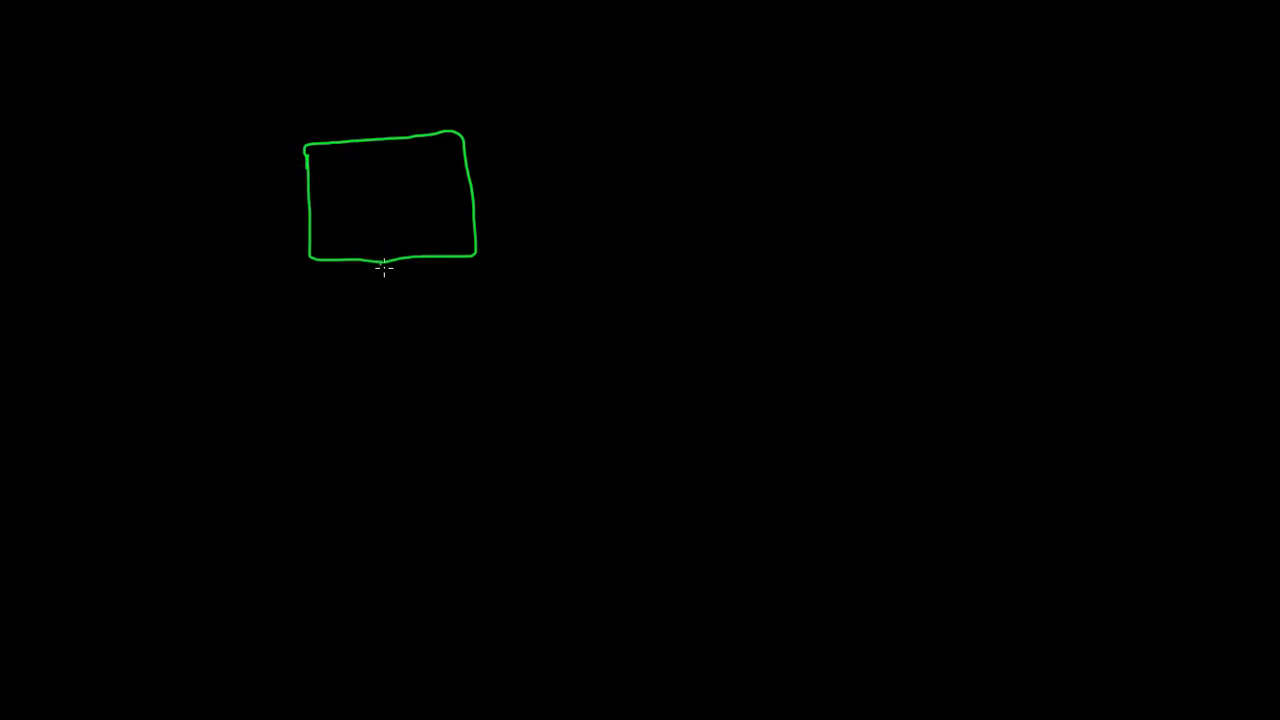
Sketch the green monitor with stand and text lines, an input arrow, and a head outline.
left_click_drag(385, 265, 400, 285)
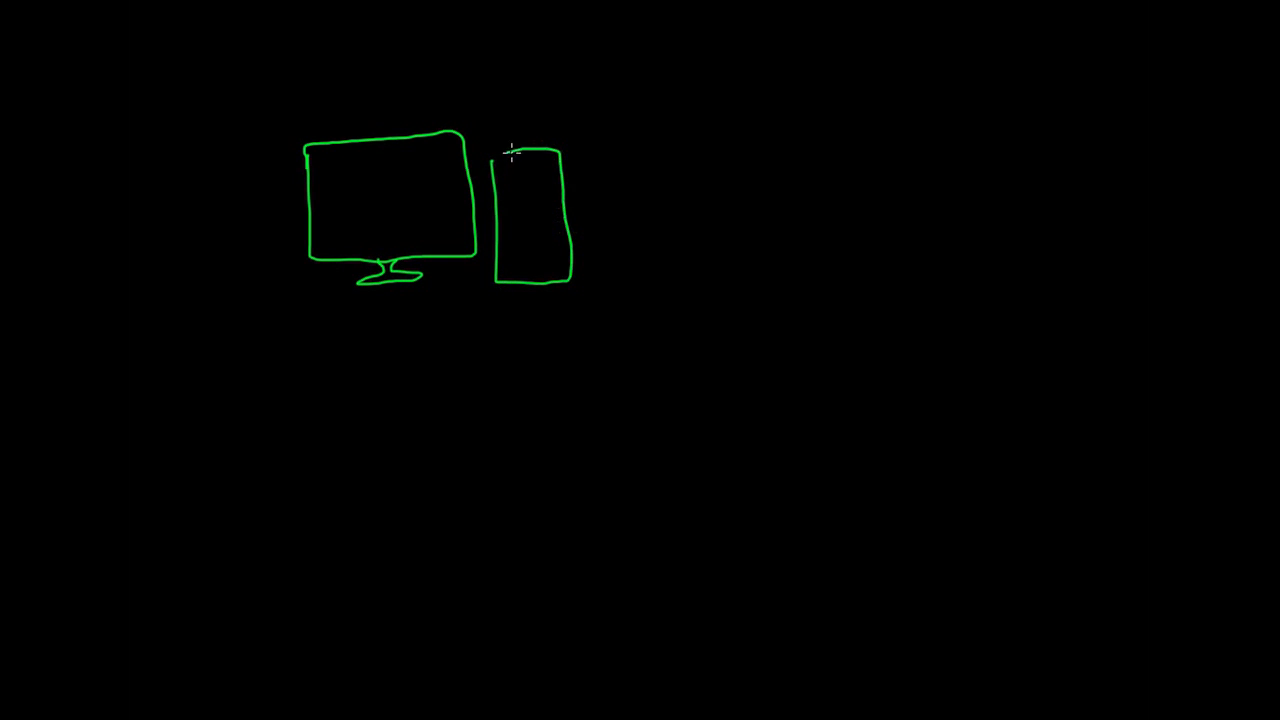
left_click_drag(500, 170, 545, 200)
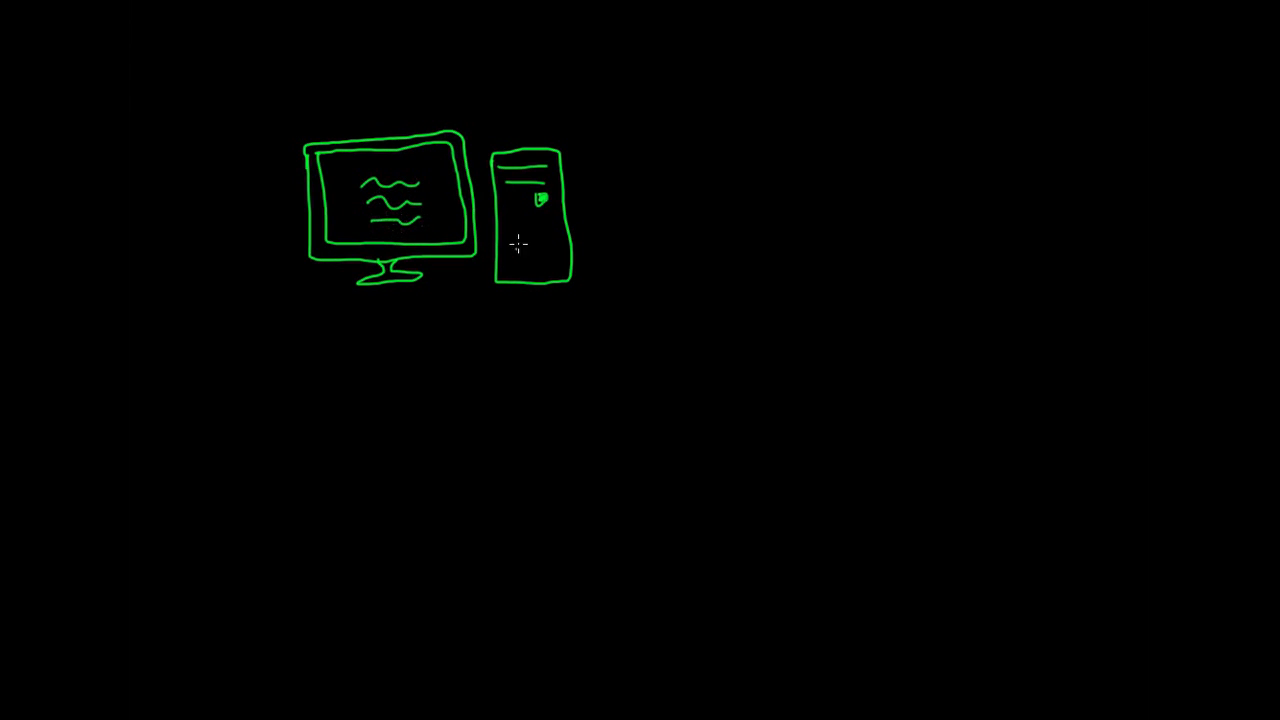
mouse_move(365, 100)
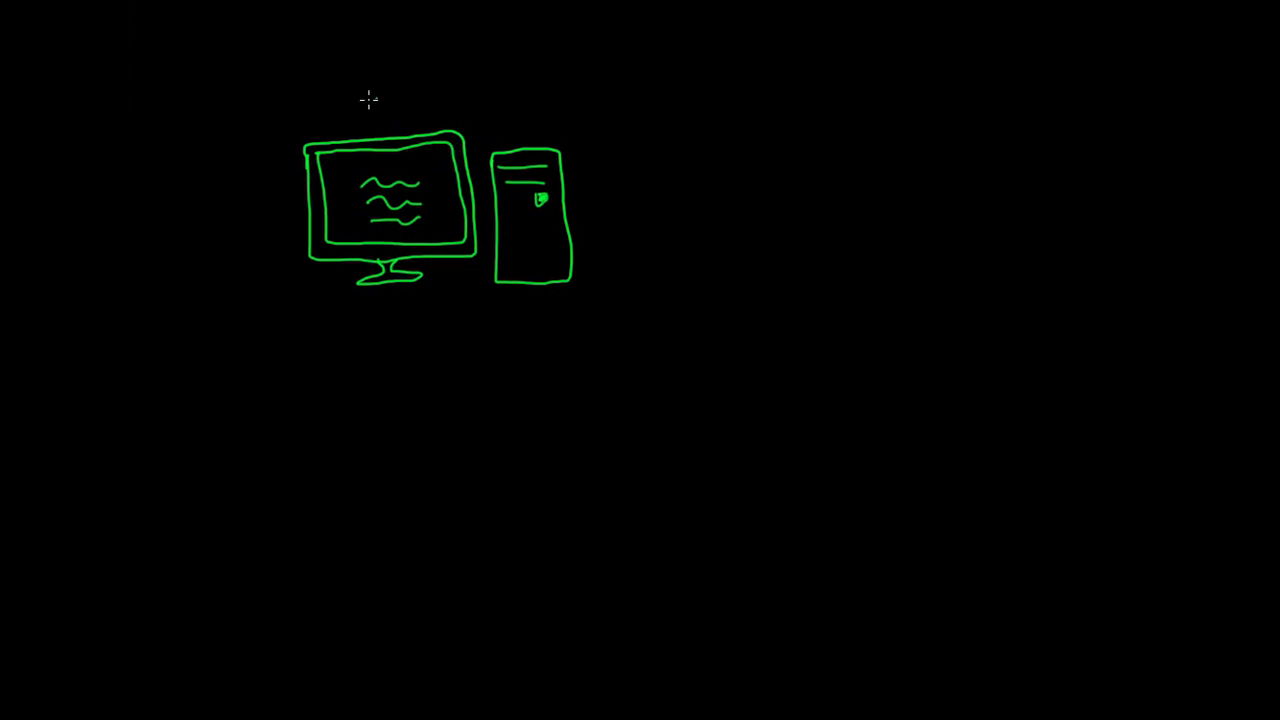
left_click_drag(382, 68, 403, 118)
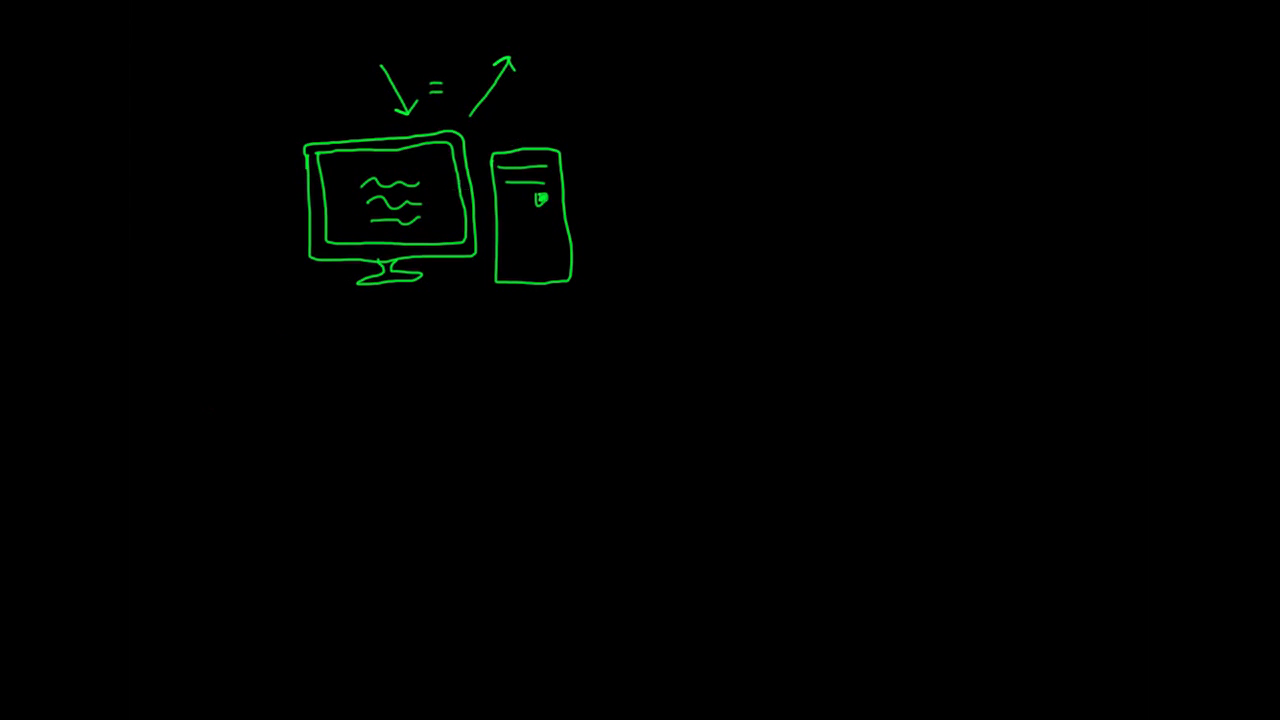
left_click_drag(805, 145, 775, 225)
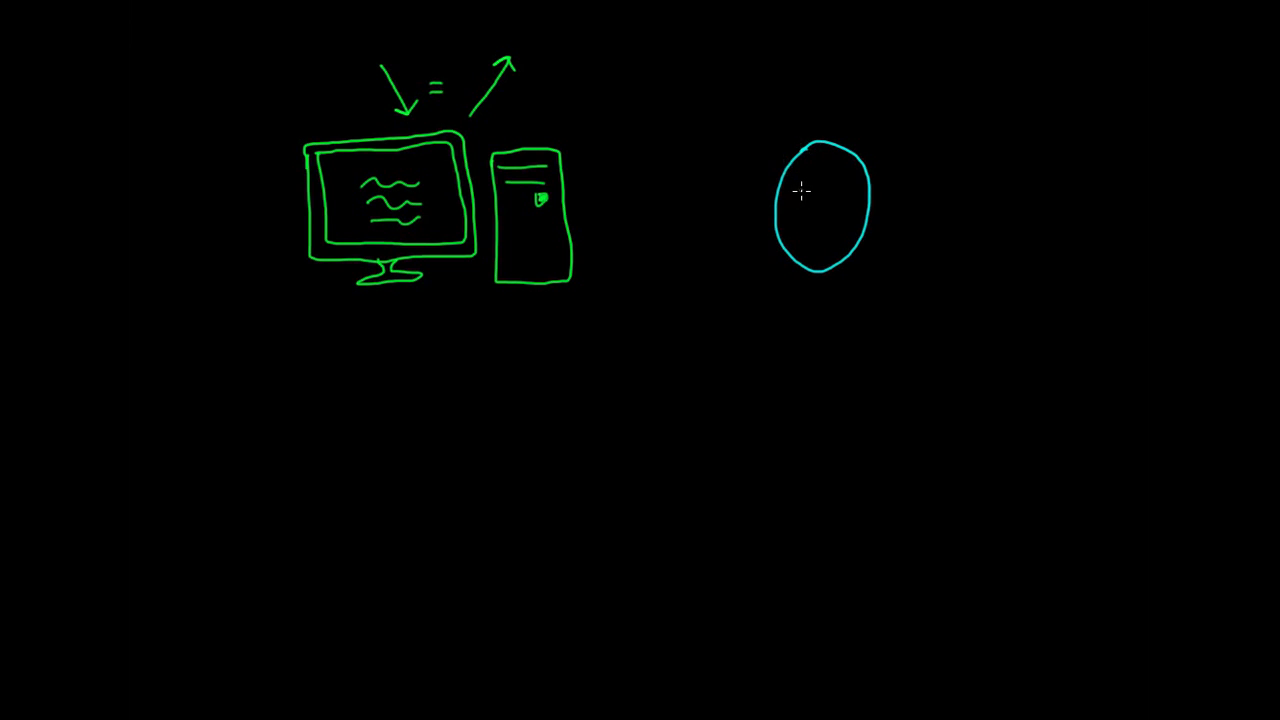
Draw a cyan smiling face with in/out arrows and a not-equal sign, captioned 'Memory = Reconstructive'.
left_click_drag(800, 185, 825, 235)
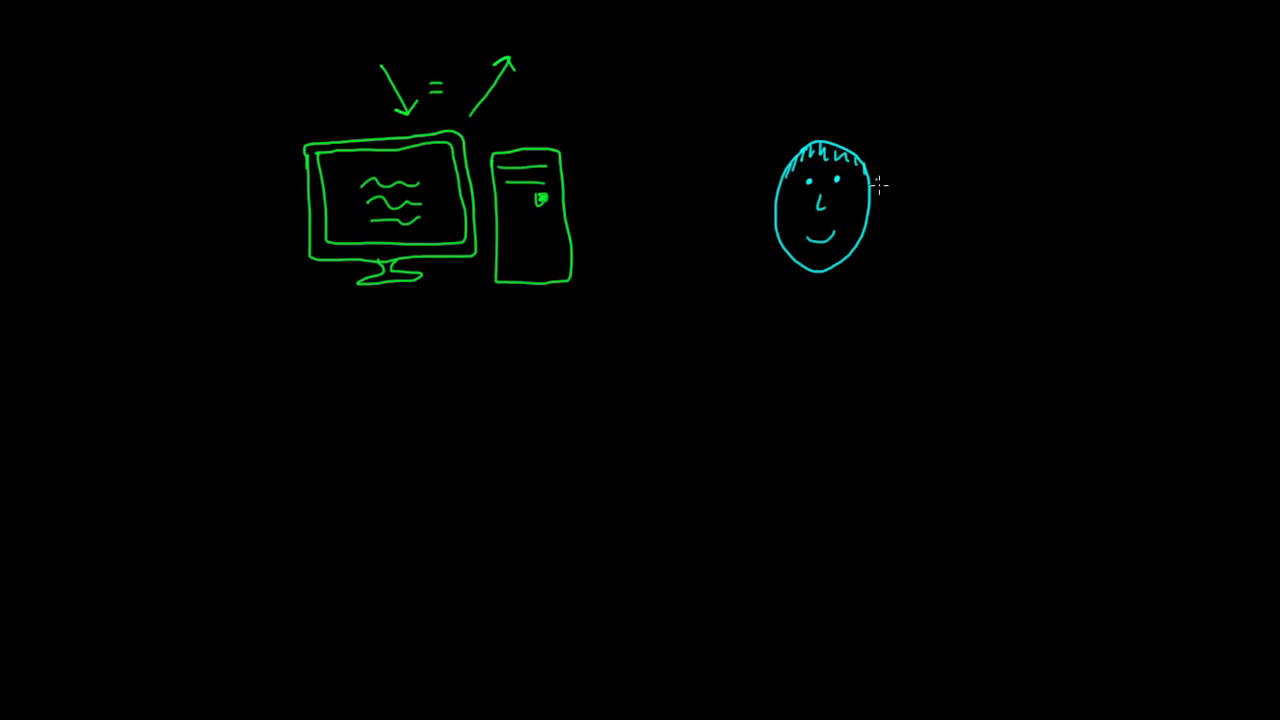
left_click_drag(765, 95, 805, 130)
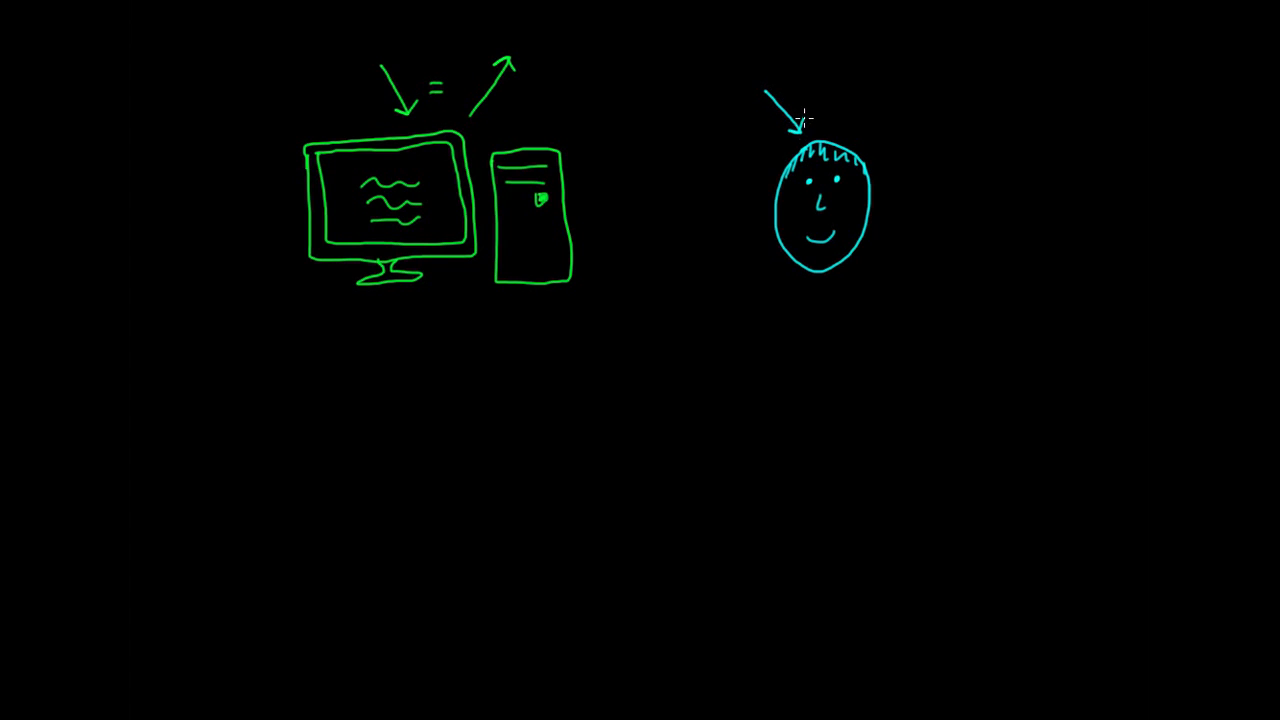
left_click_drag(820, 100, 835, 95)
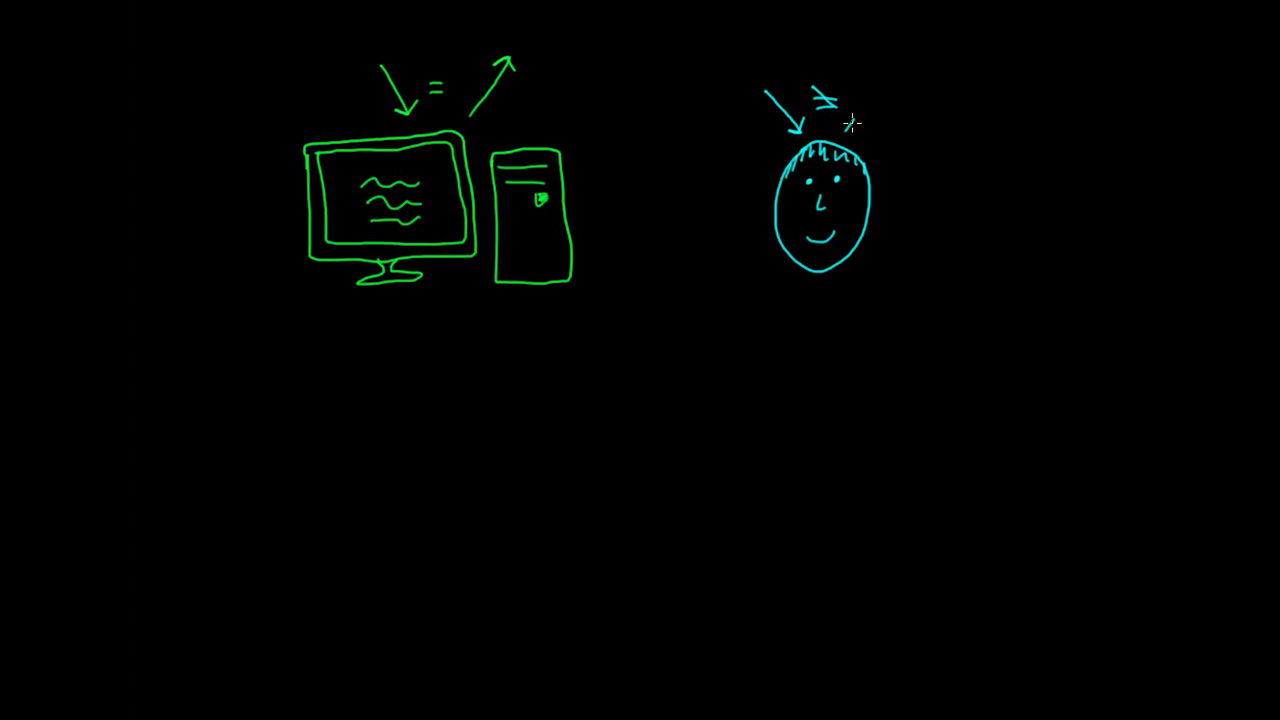
left_click_drag(845, 120, 880, 80)
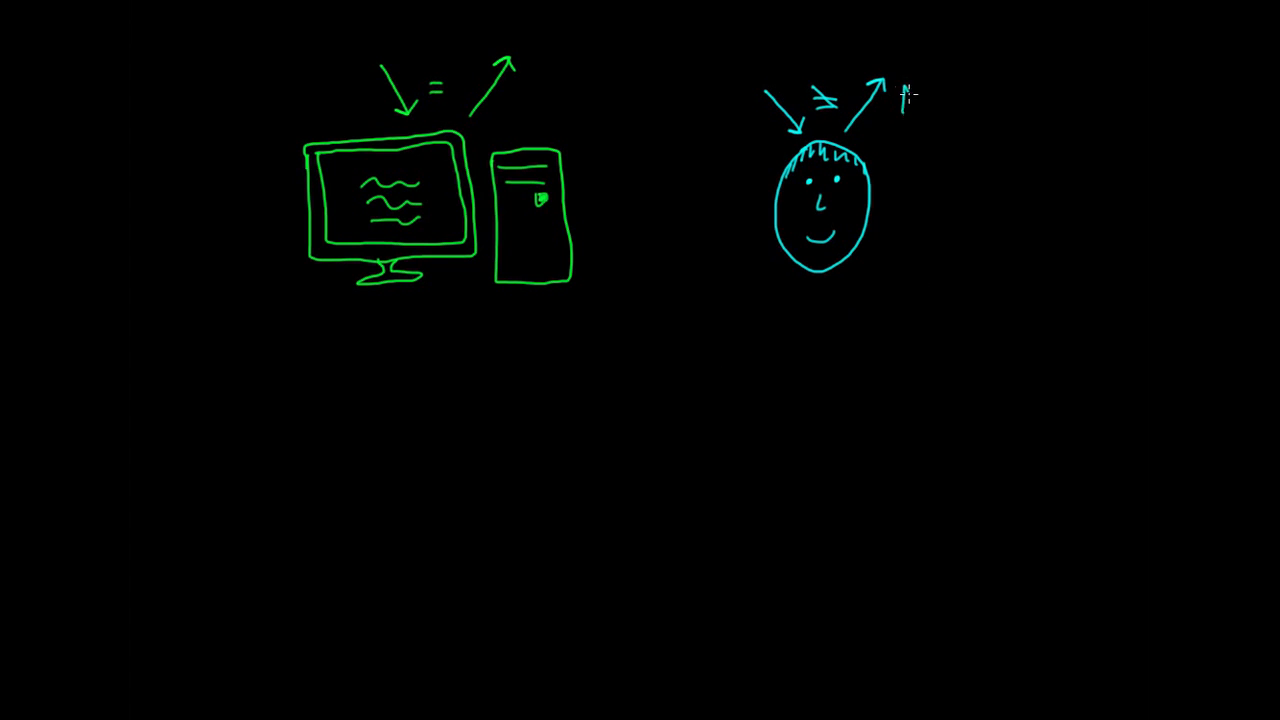
type("Memori")
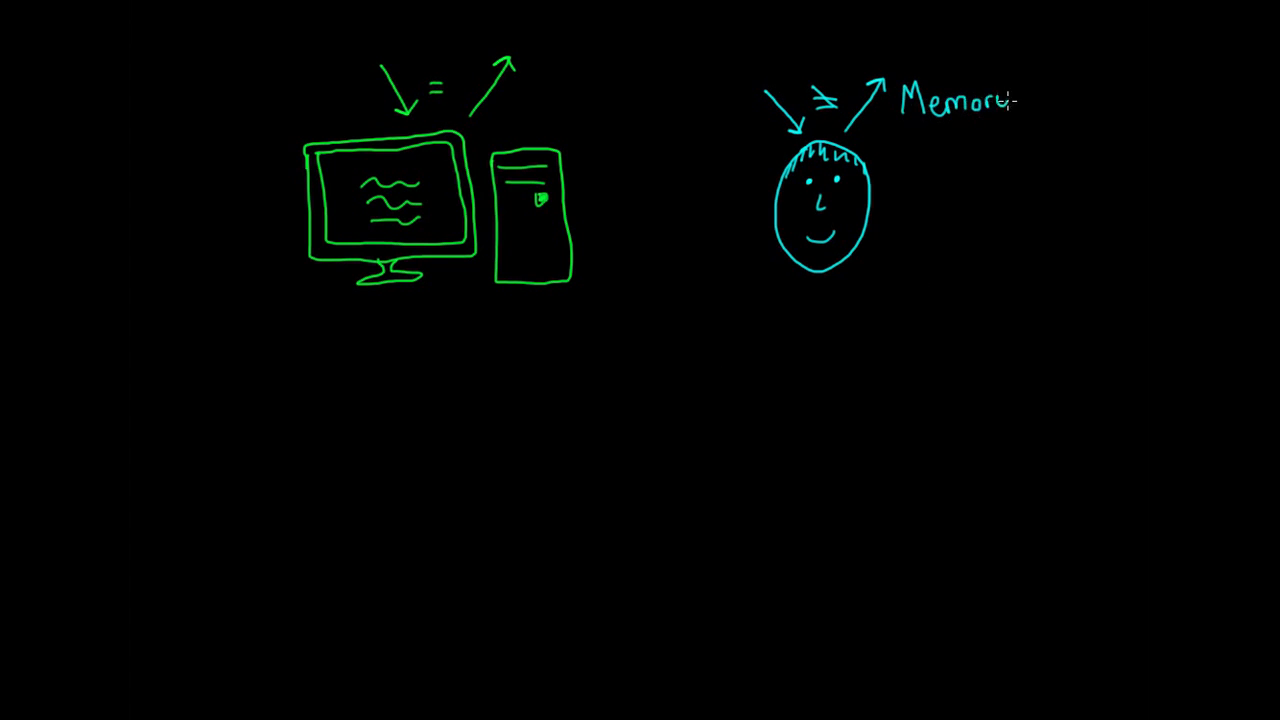
type("Memory = Recor")
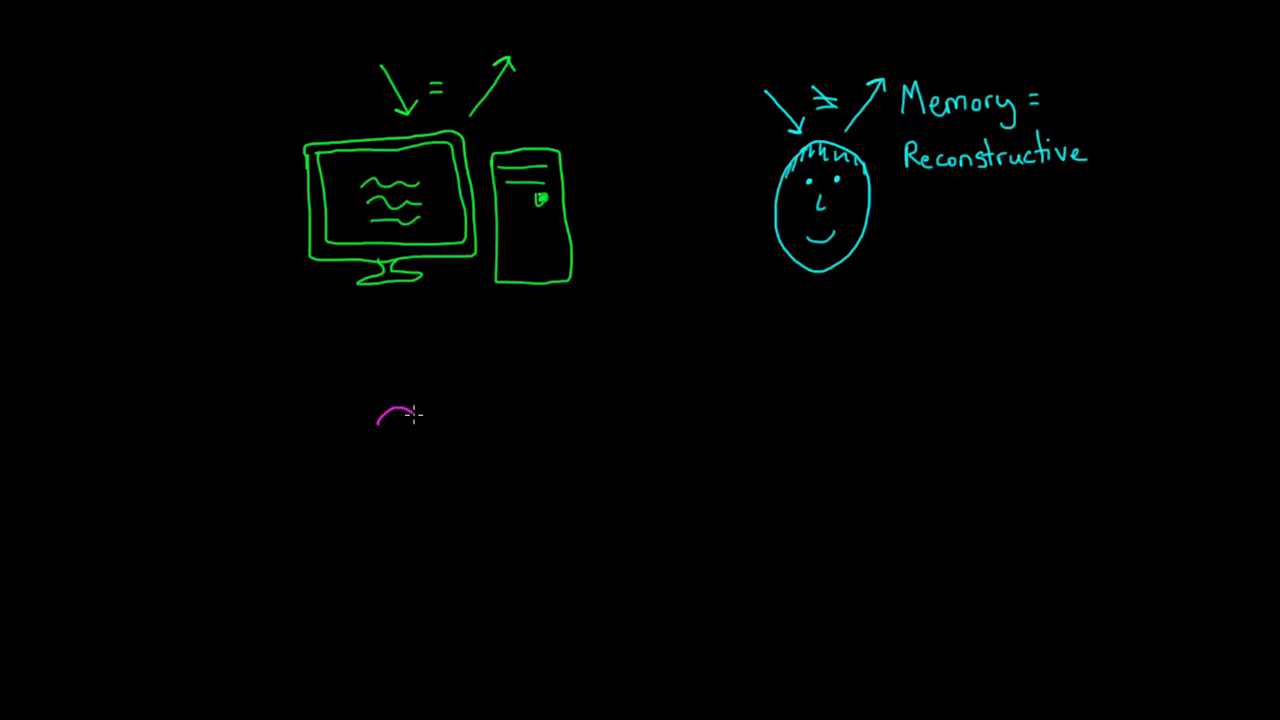
Draw three pink fish, each larger than the last, joined by arrows below the computer.
left_click_drag(390, 415, 430, 415)
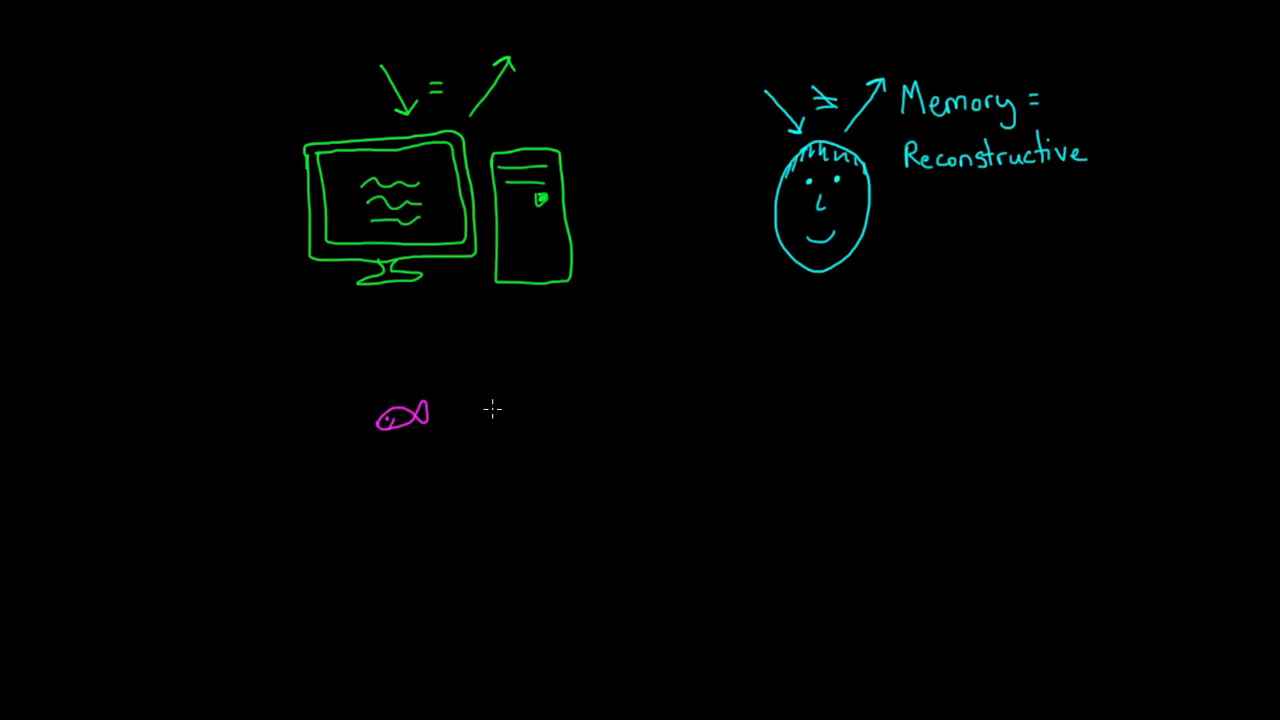
left_click_drag(470, 415, 610, 410)
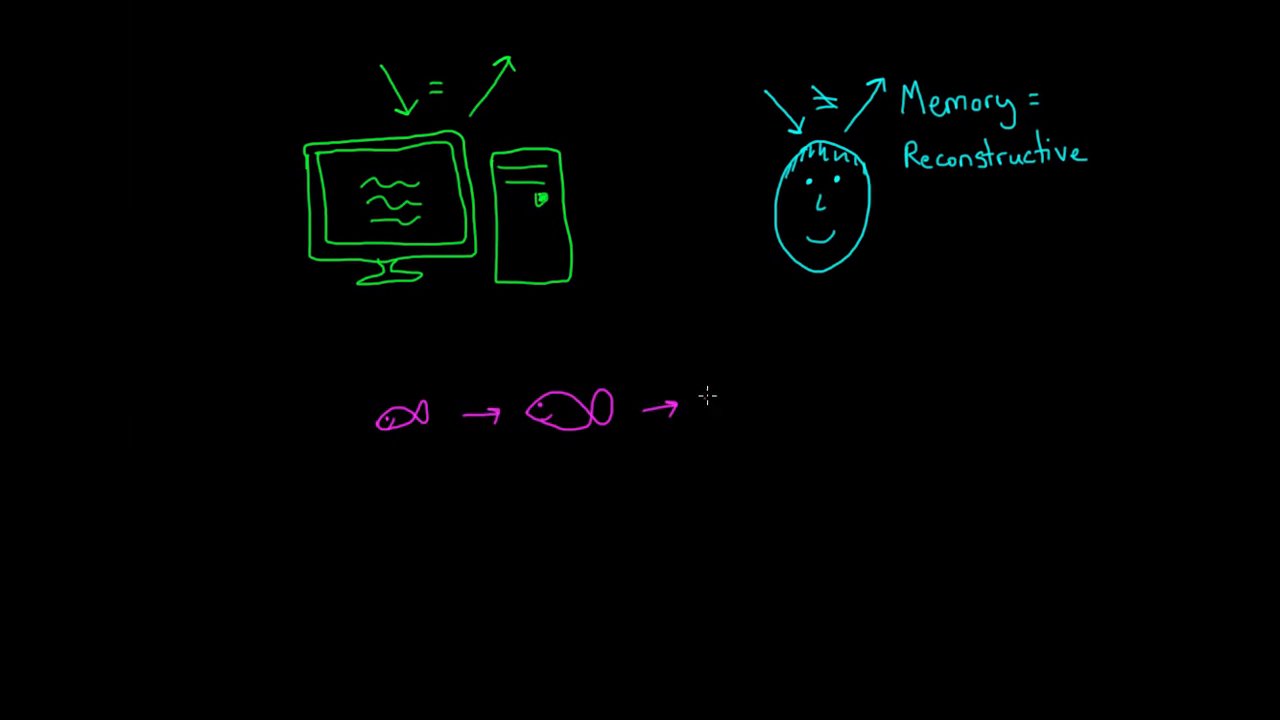
left_click_drag(700, 400, 840, 405)
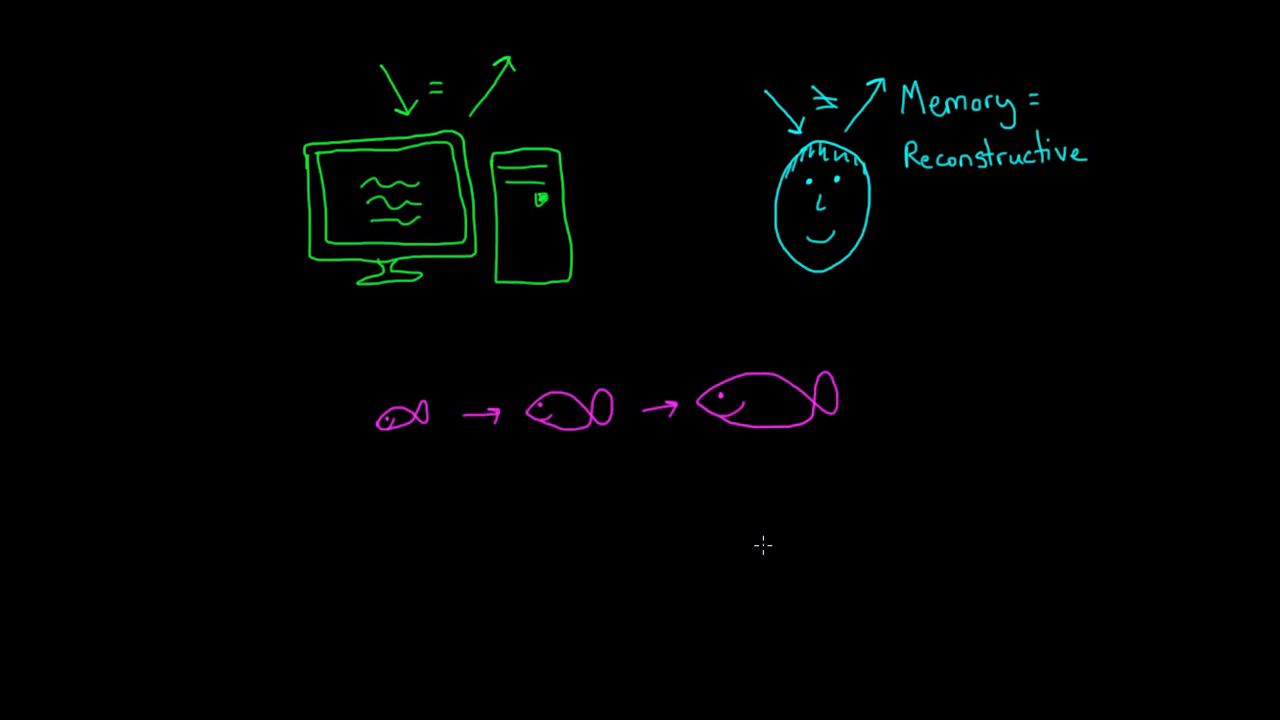
mouse_move(718, 527)
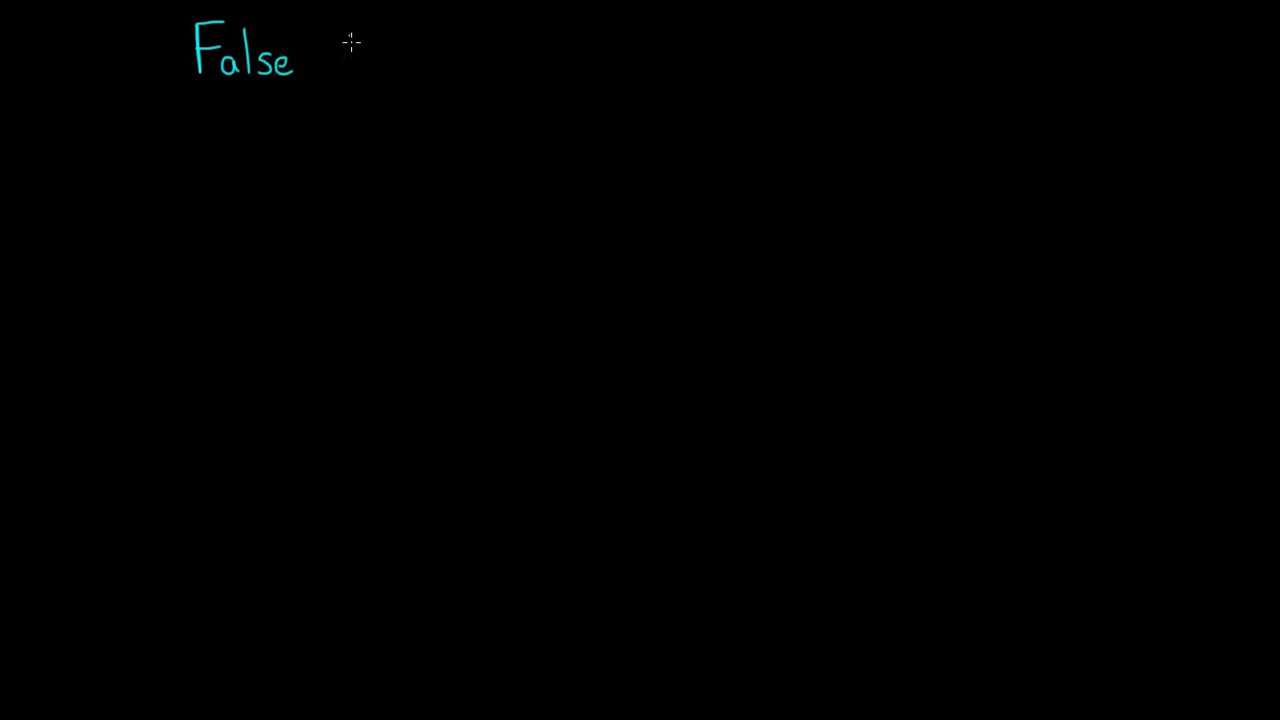
Complete the 'False Information' title and draw a red YIELD sign beside a red STOP octagon.
type("Inform")
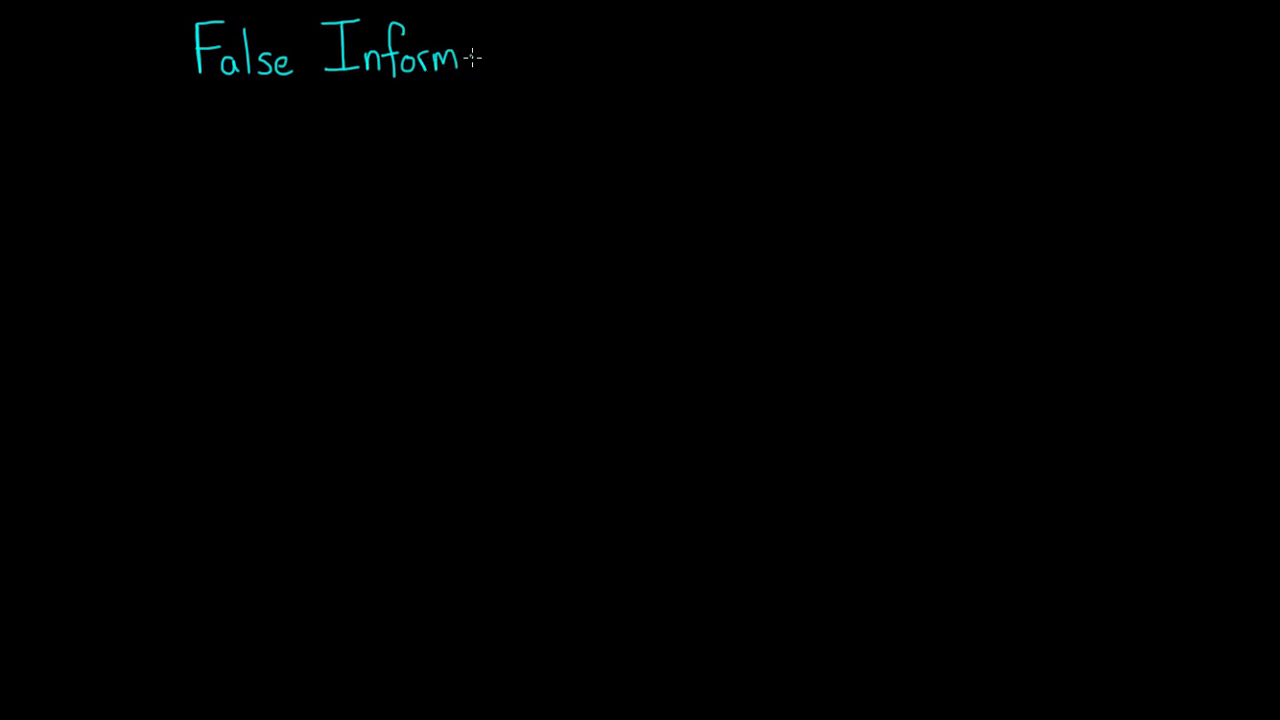
type("ation")
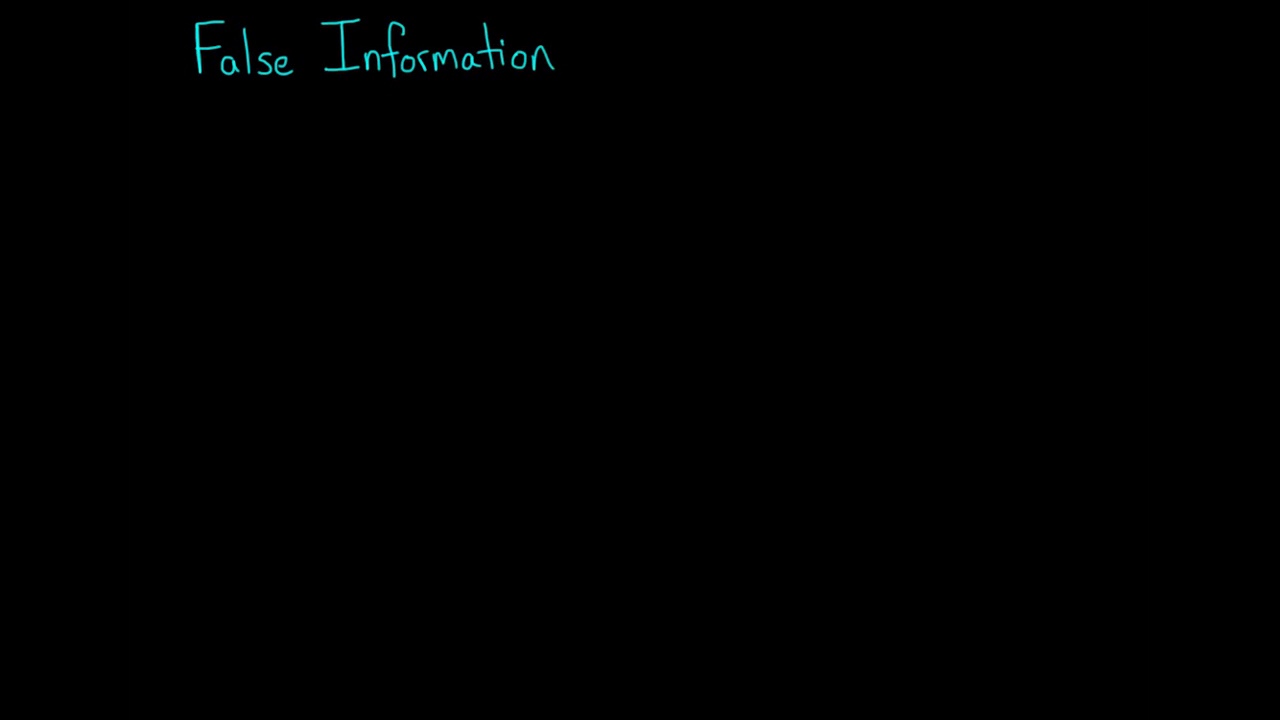
left_click_drag(310, 160, 400, 230)
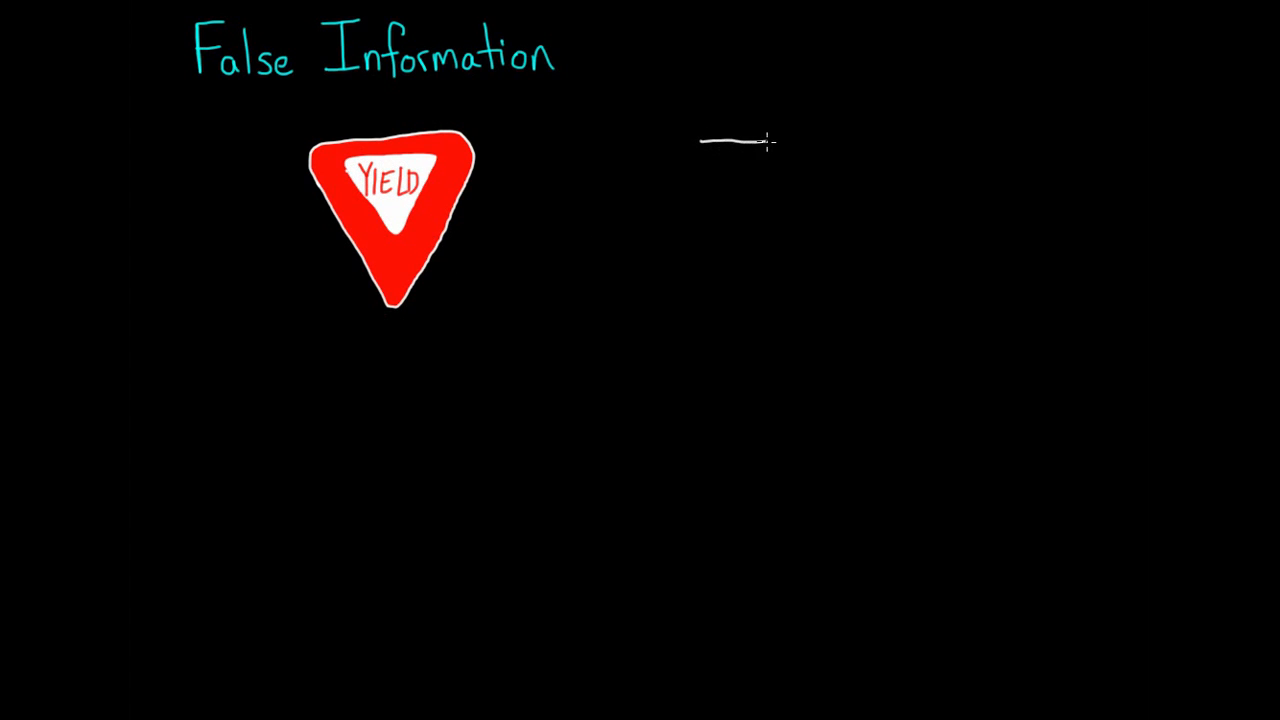
left_click_drag(735, 140, 735, 250)
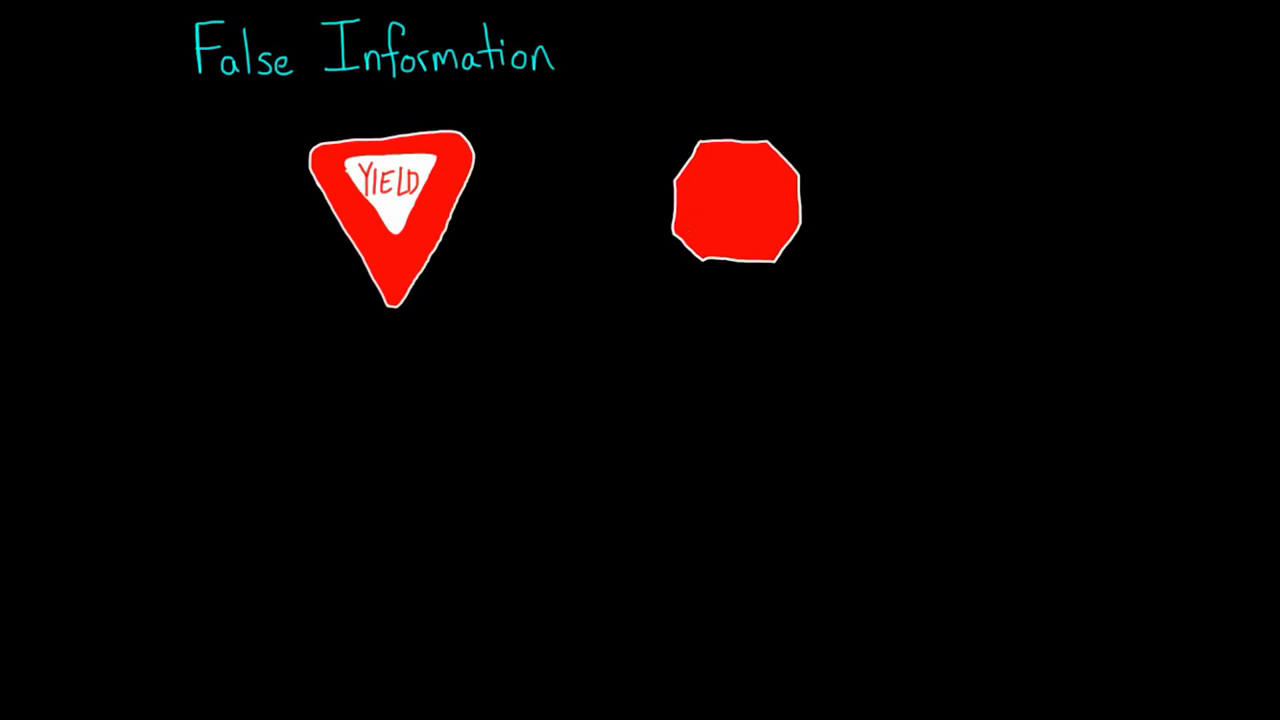
type("ST")
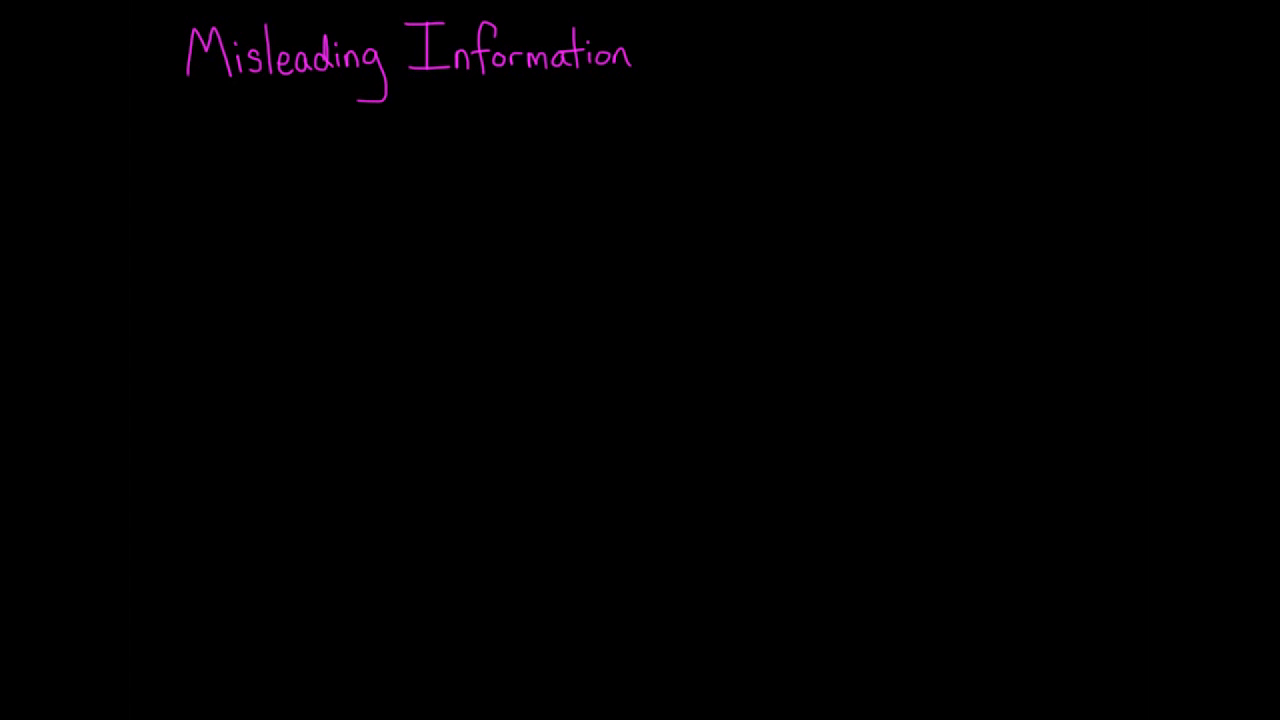
Sketch the green car's body outline below the 'Misleading Information' heading.
left_click_drag(305, 270, 310, 310)
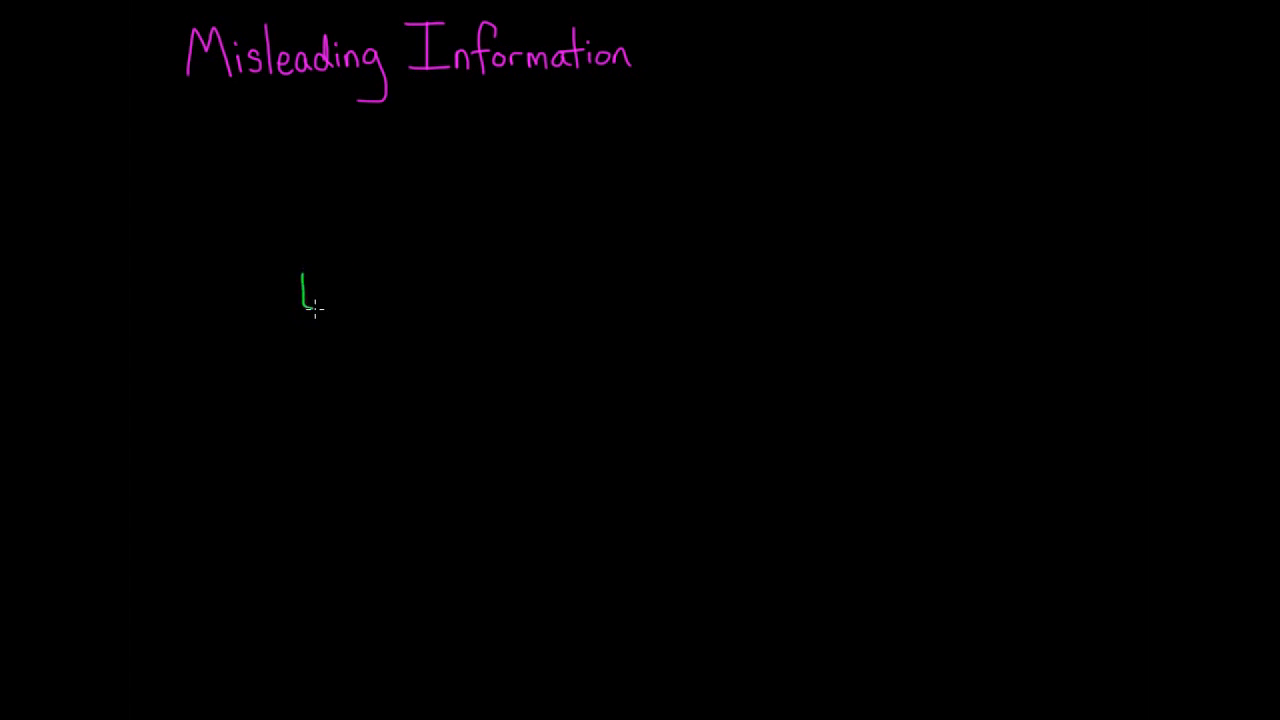
left_click_drag(300, 290, 480, 300)
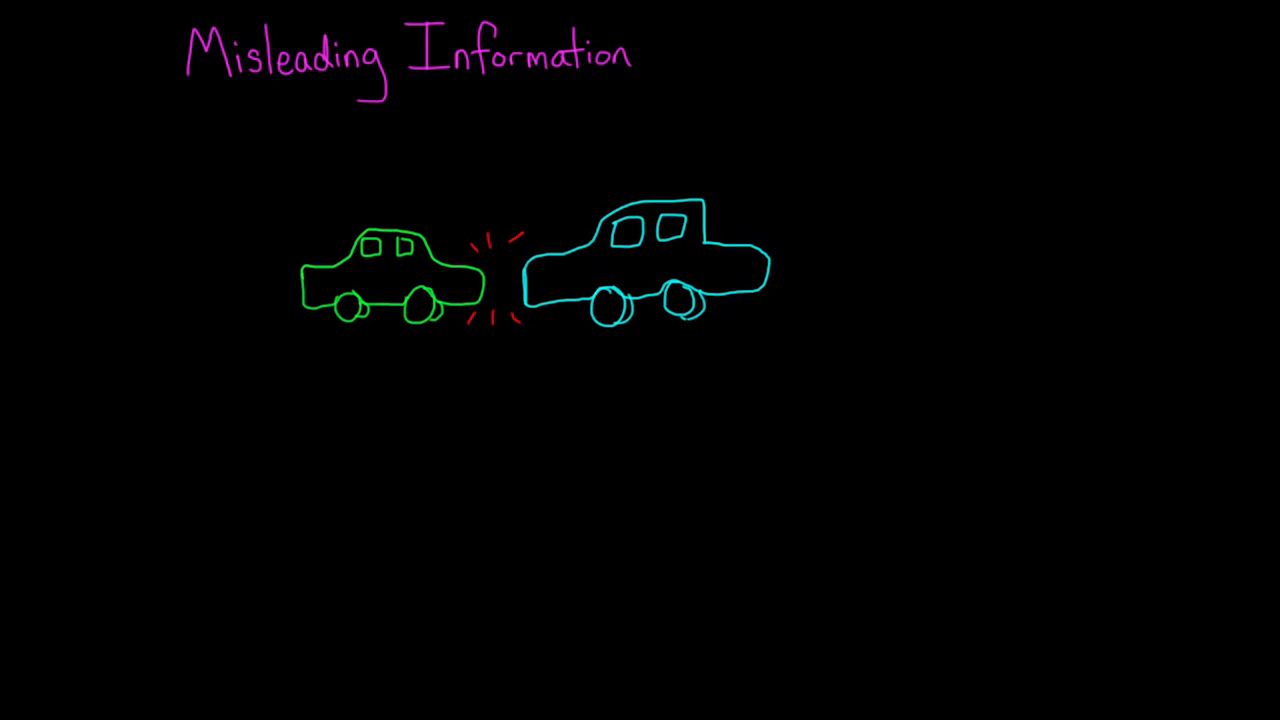
Label the crash "hit" under the green car and "smashed" under the cyan car.
type("\"hi")
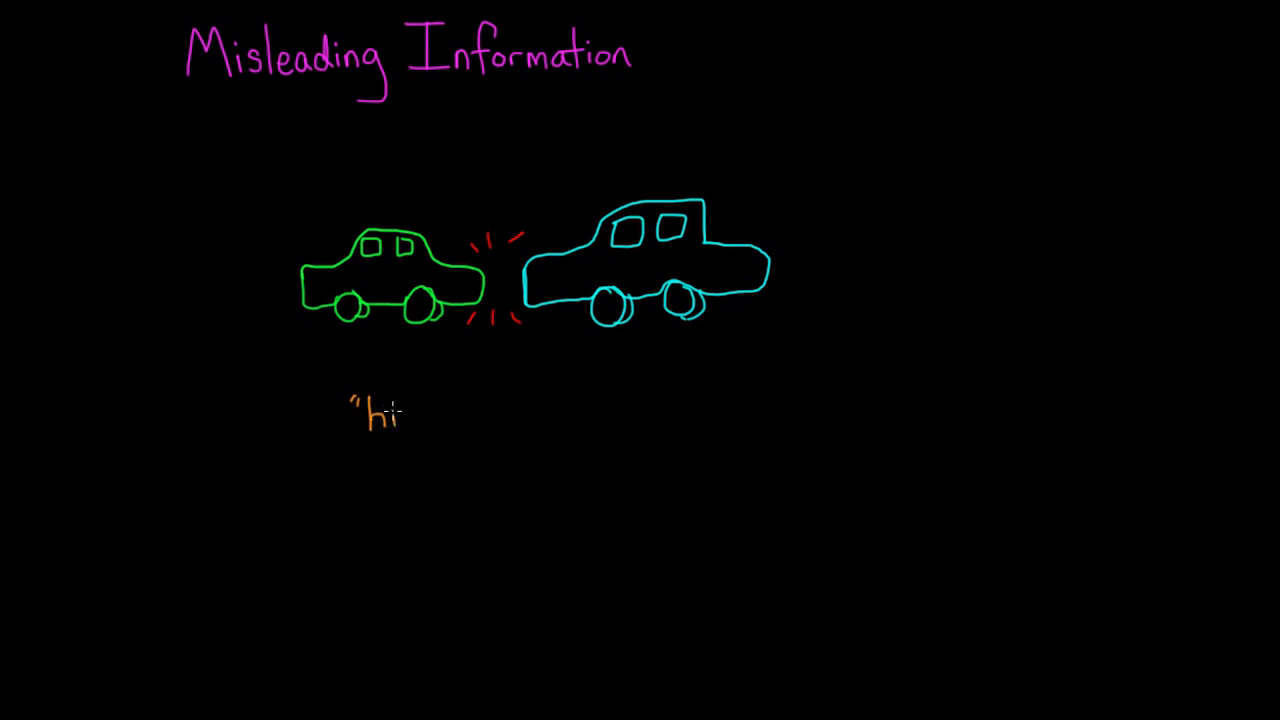
type("t\"")
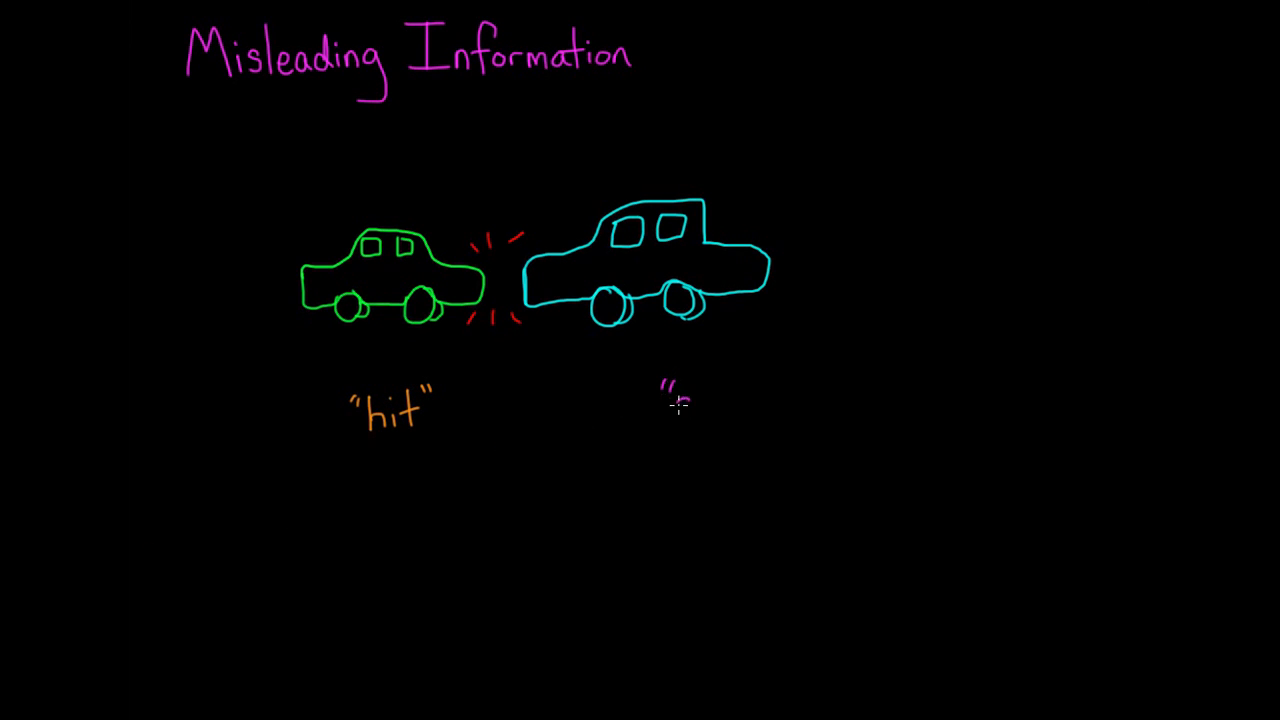
type("smashe")
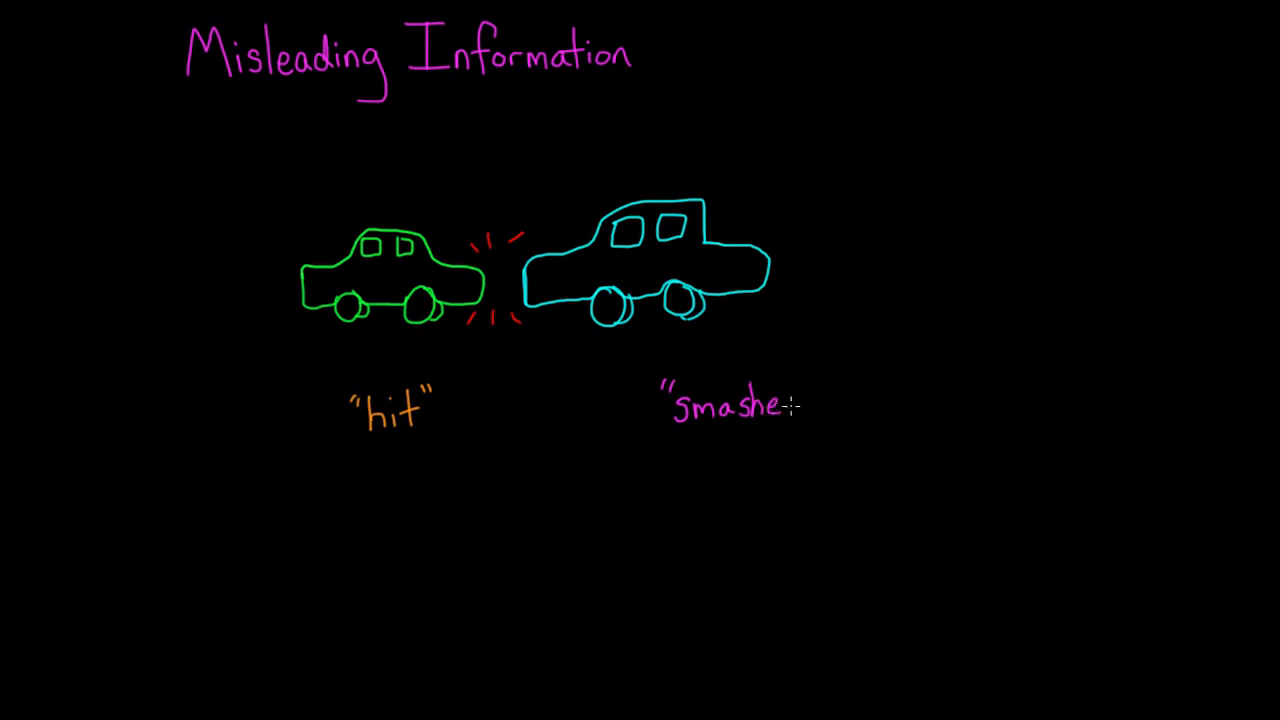
type("d\"")
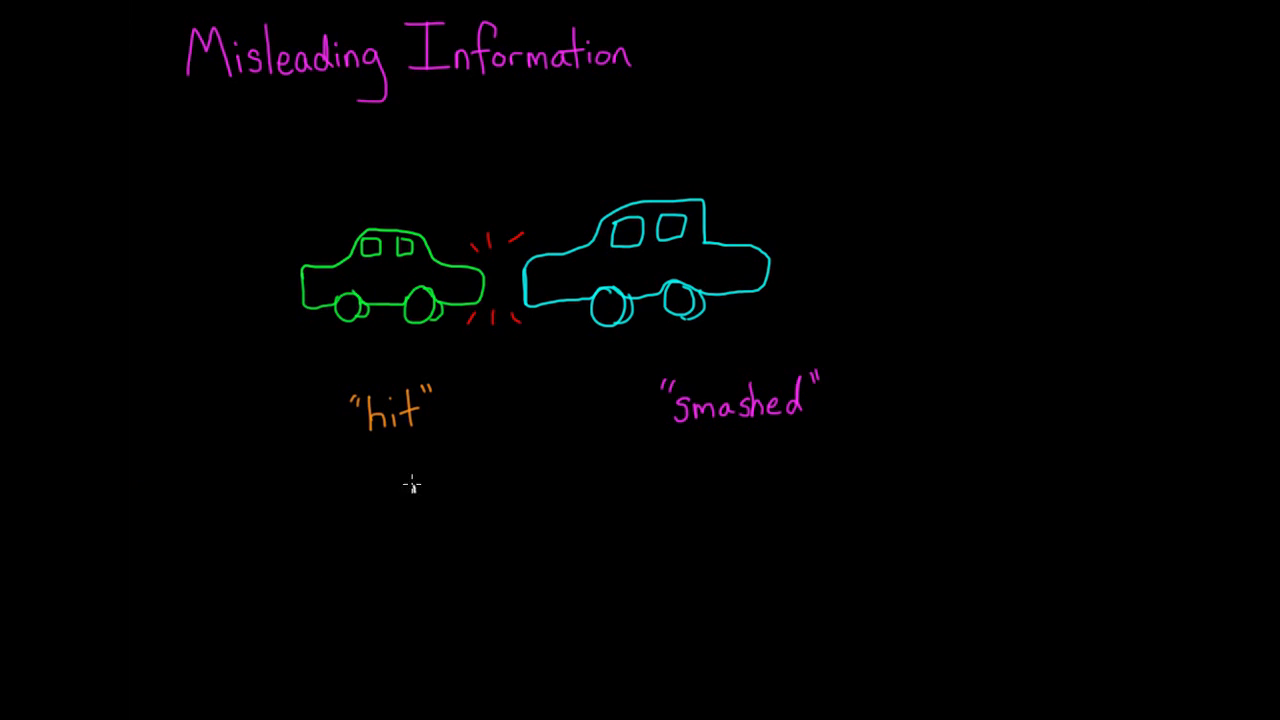
Write the question 'Glass on the ground?' beneath the crash labels.
type("Glass on t")
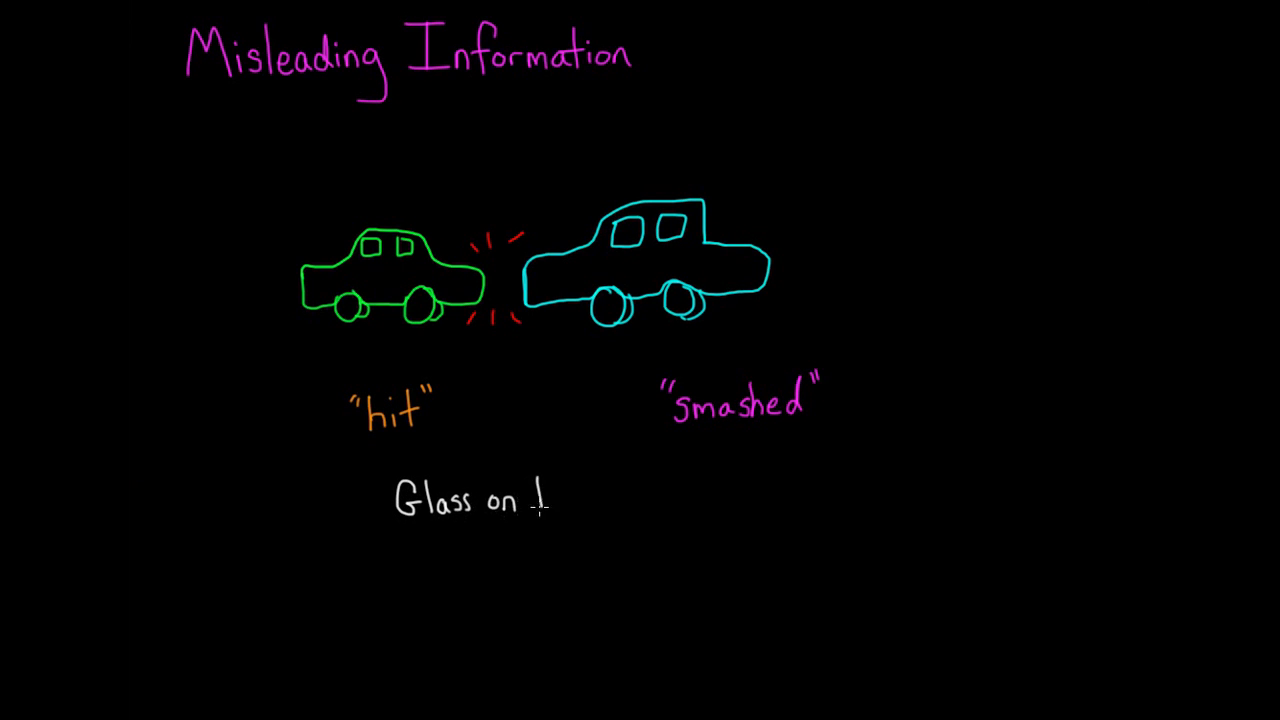
type("the ground")
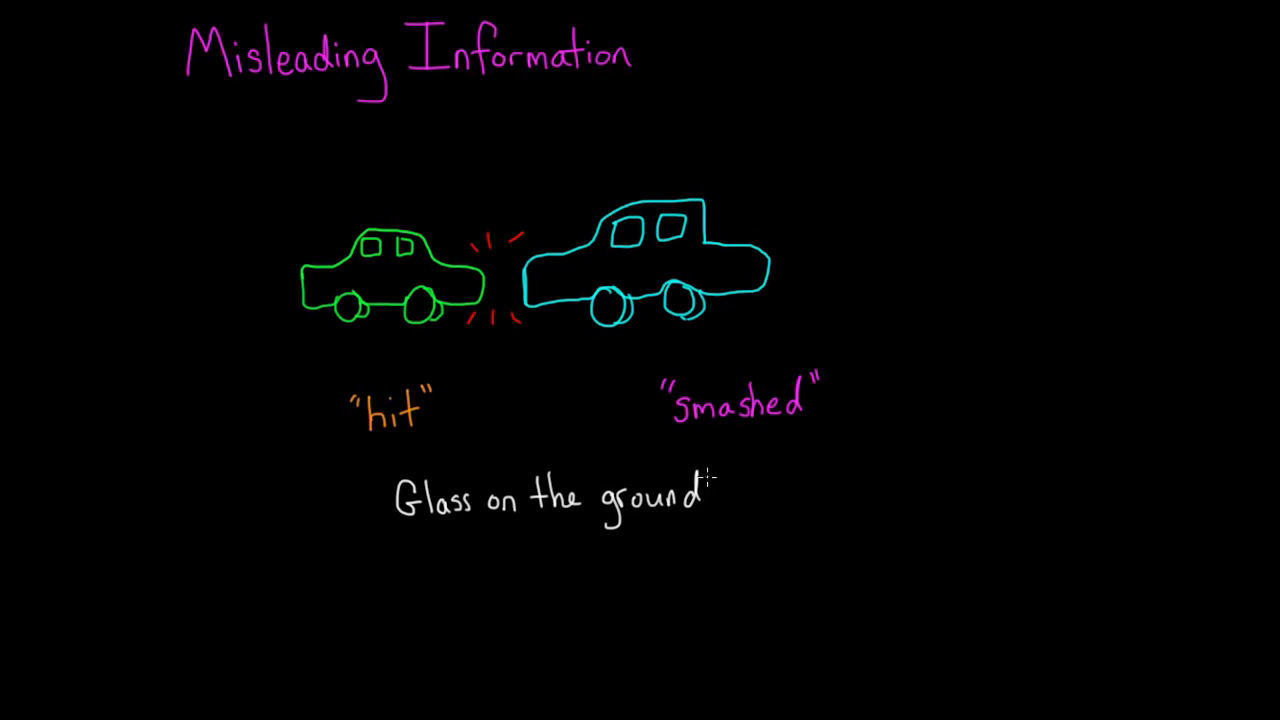
type("?")
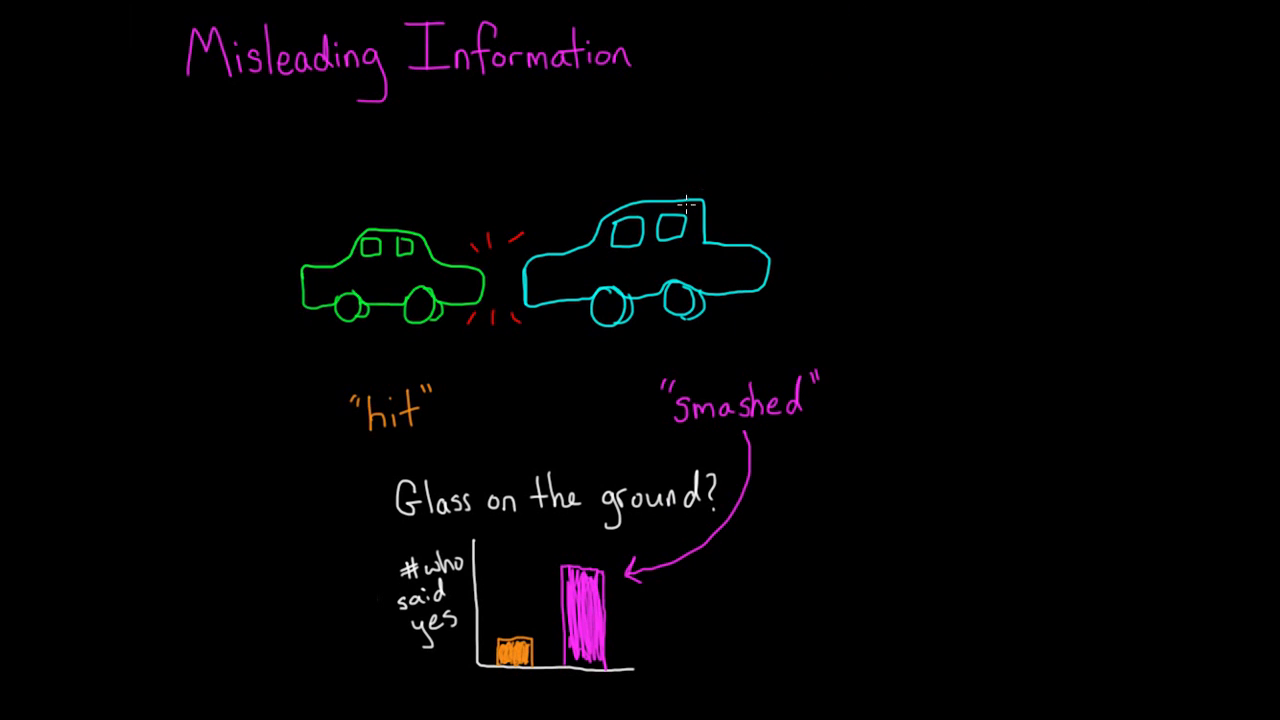
mouse_move(322, 413)
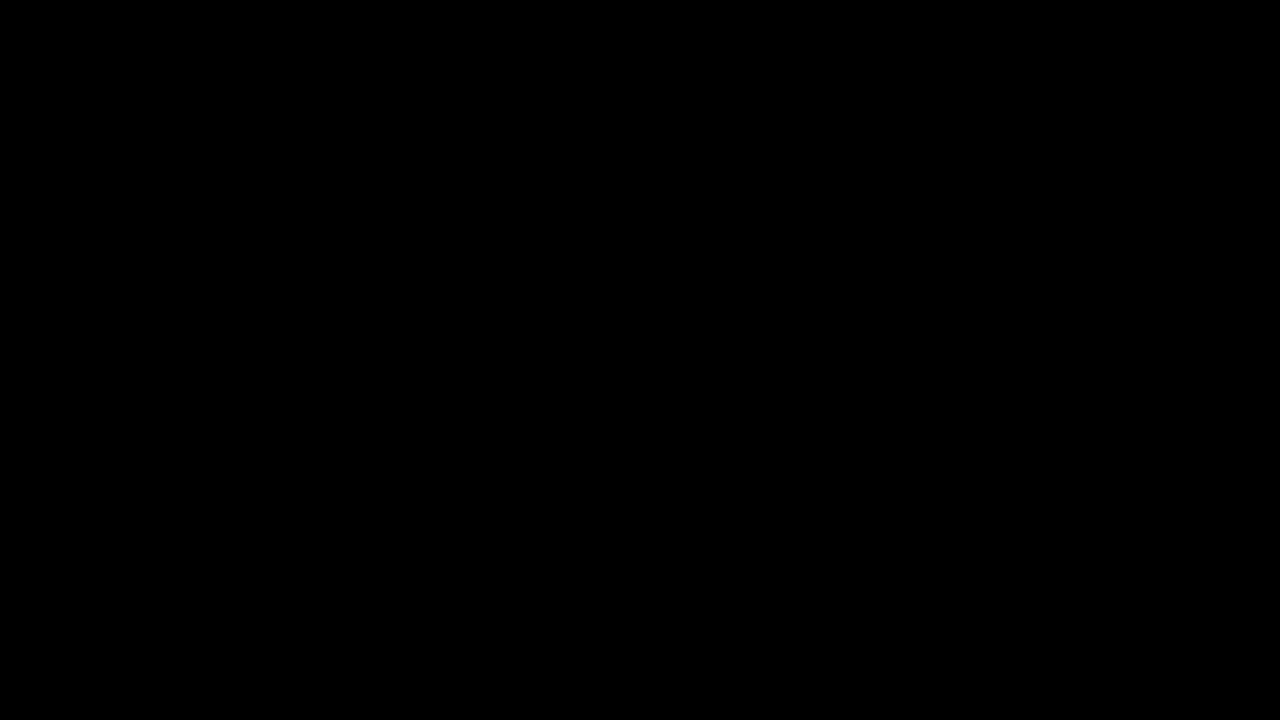
Begin writing the 'Source Monitoring' title in cyan on the new page.
type("Source Monitoring")
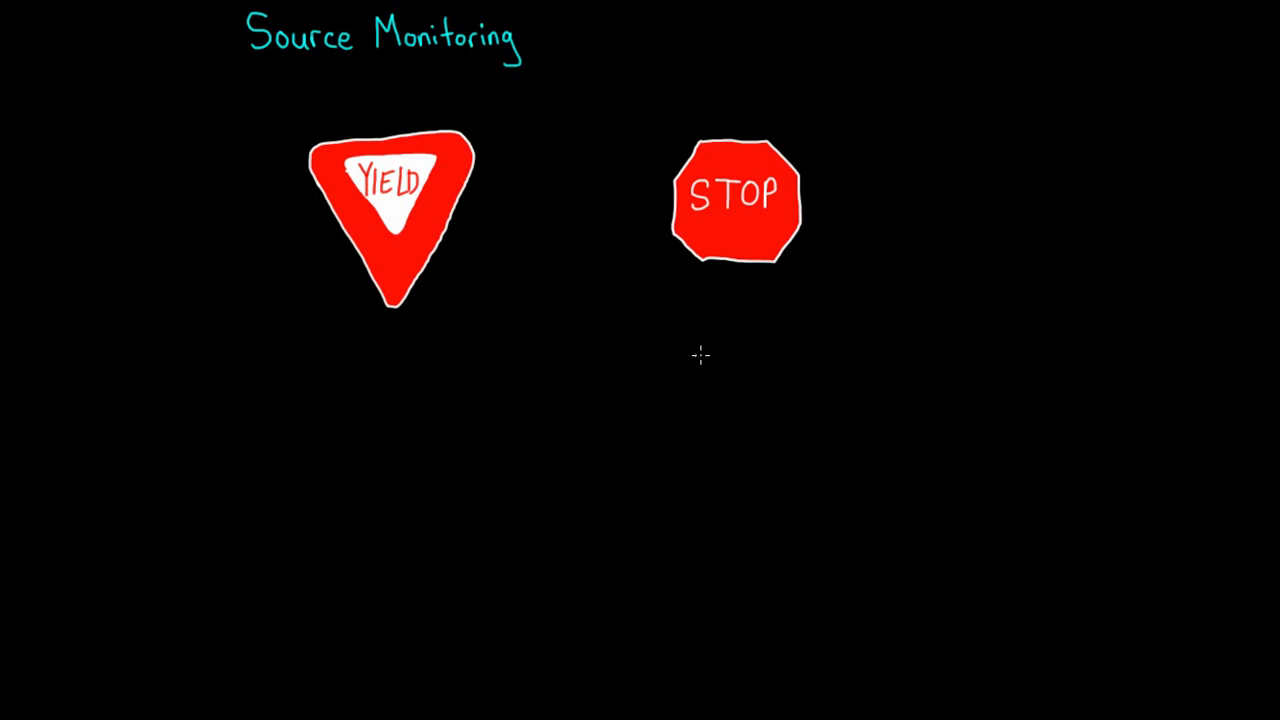
mouse_move(562, 372)
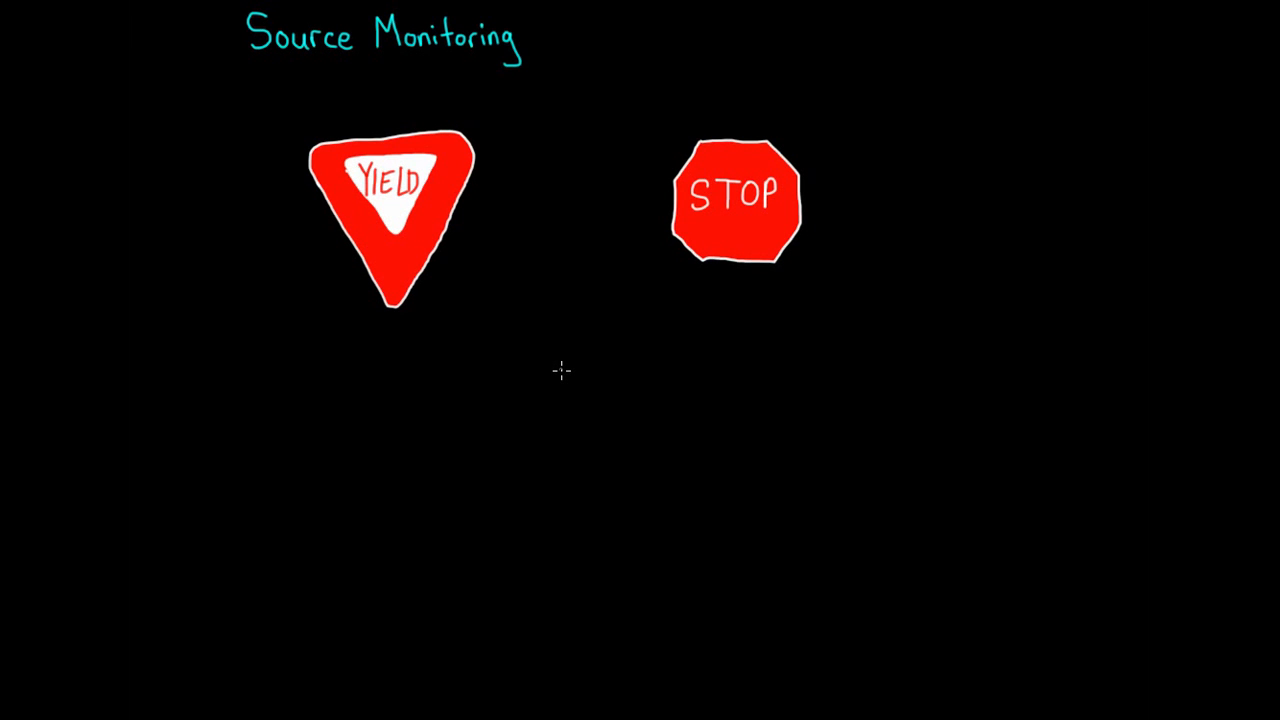
mouse_move(198, 305)
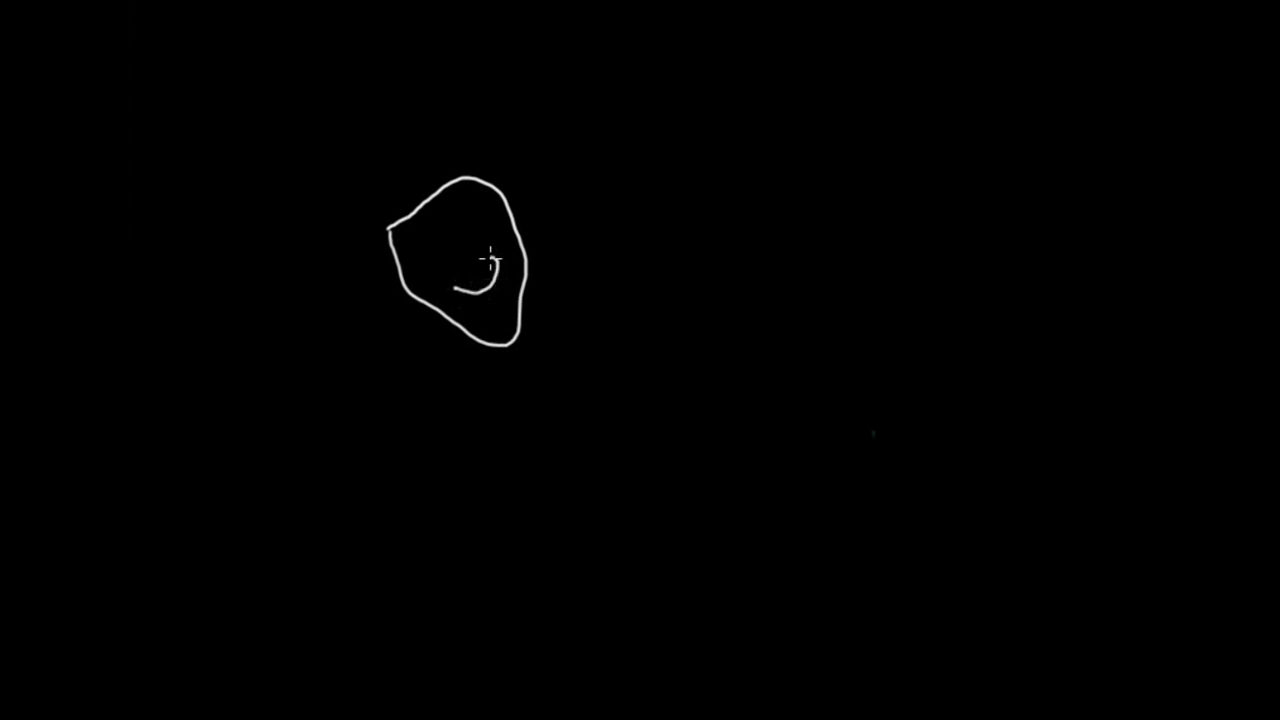
mouse_move(640, 176)
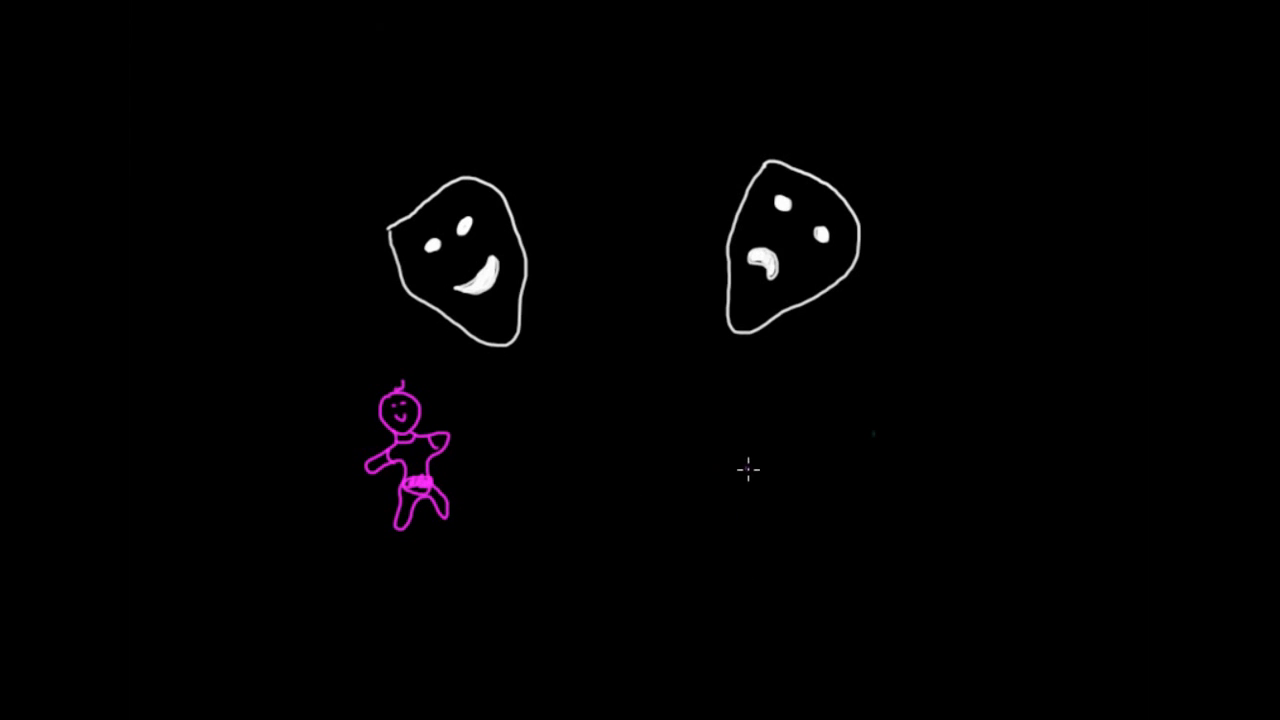
mouse_move(734, 490)
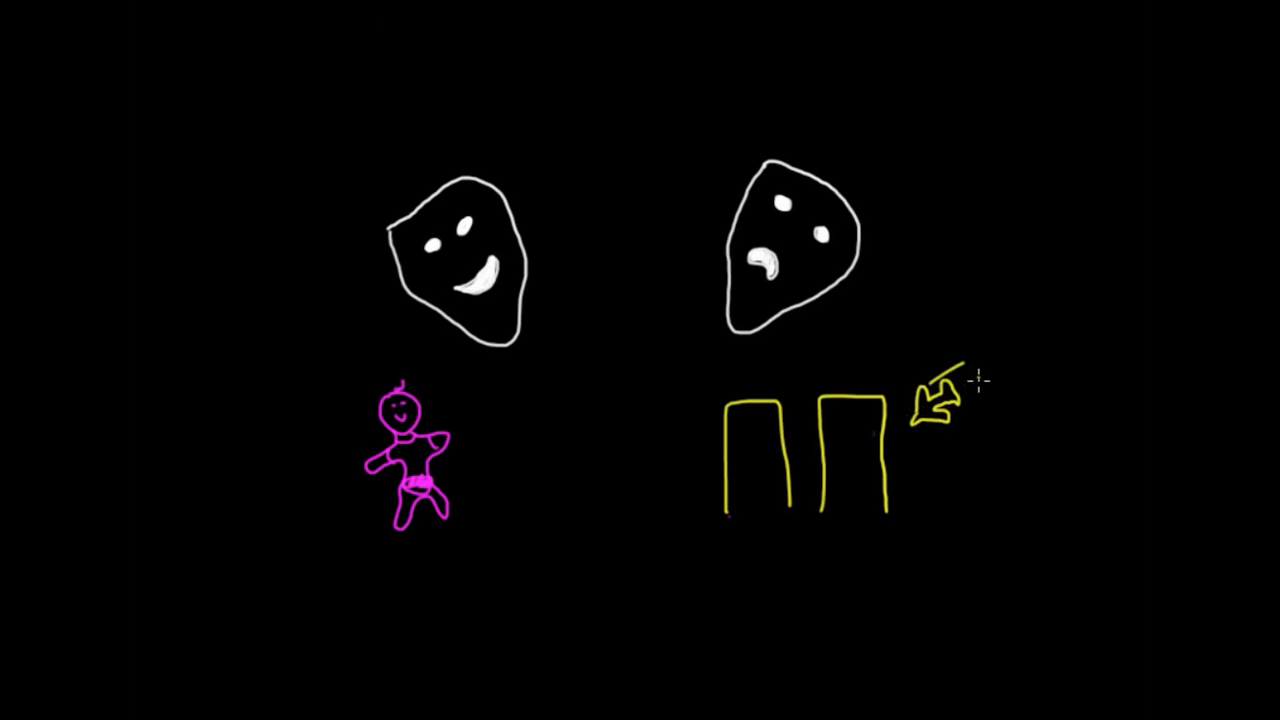
Add a motion streak behind the yellow plane and start the 'Flashbulb Memories' title.
left_click_drag(965, 385, 1020, 405)
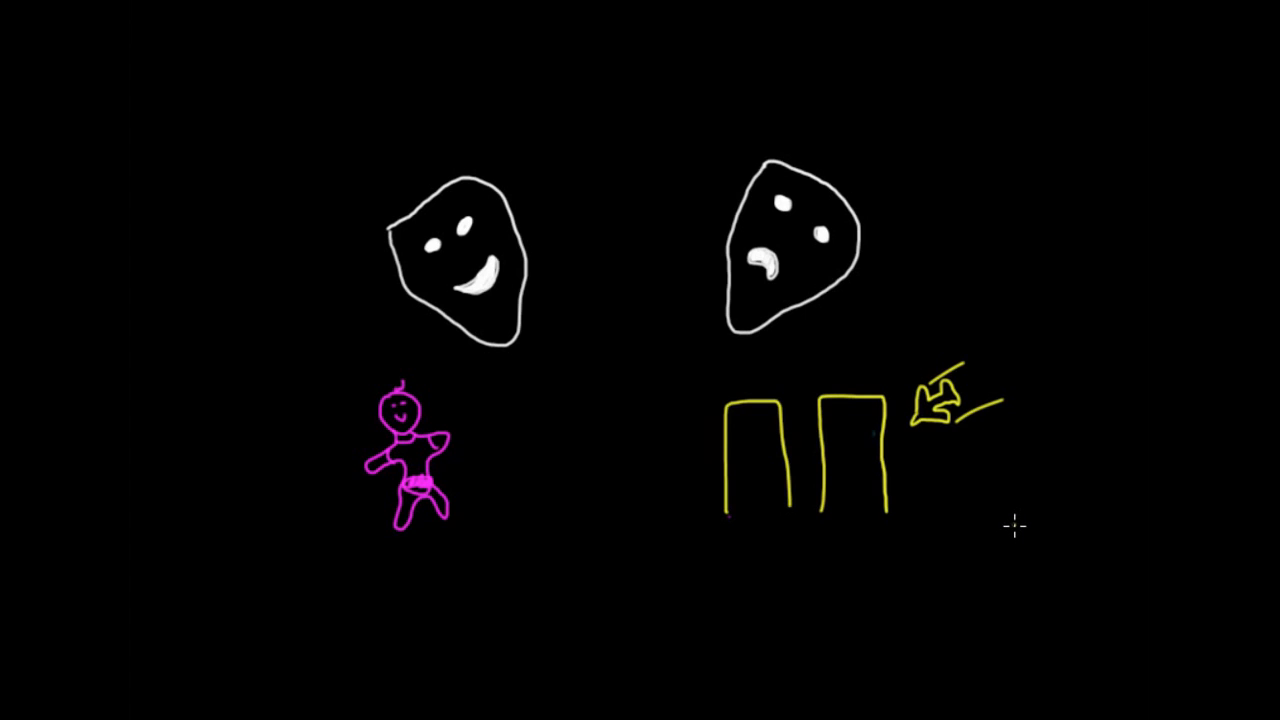
type("Flashbulb Memories")
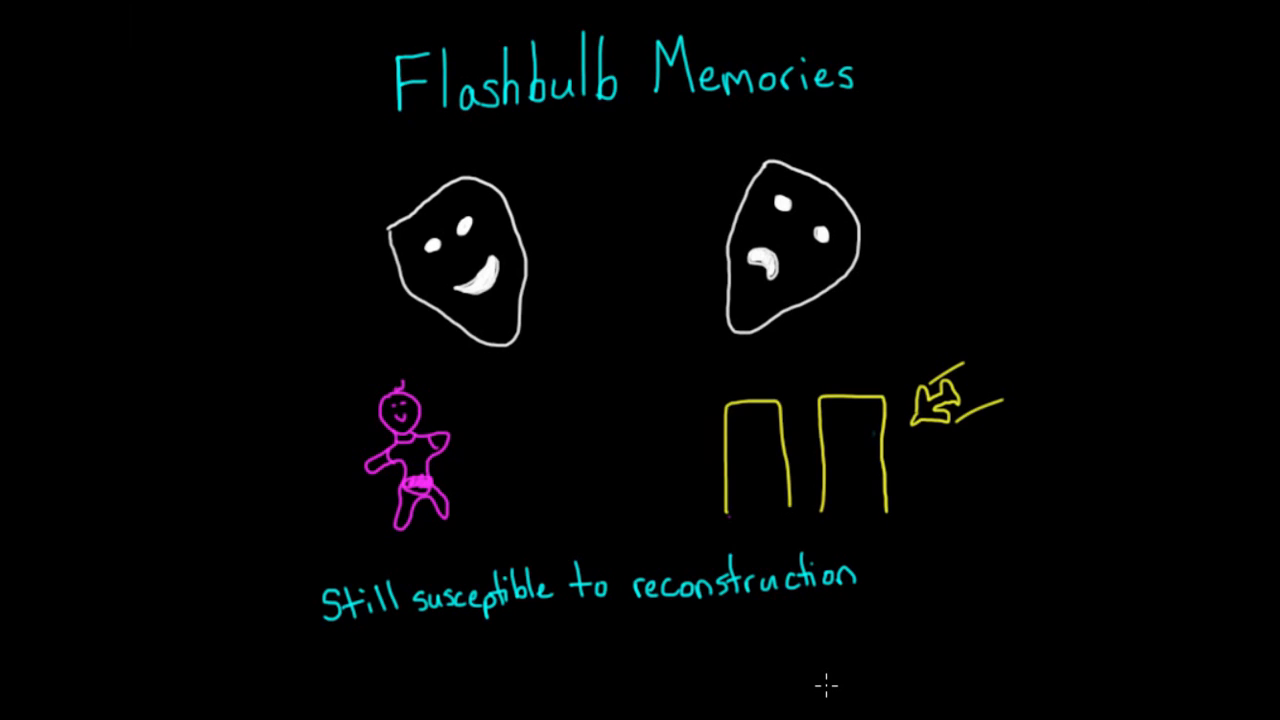
mouse_move(1070, 338)
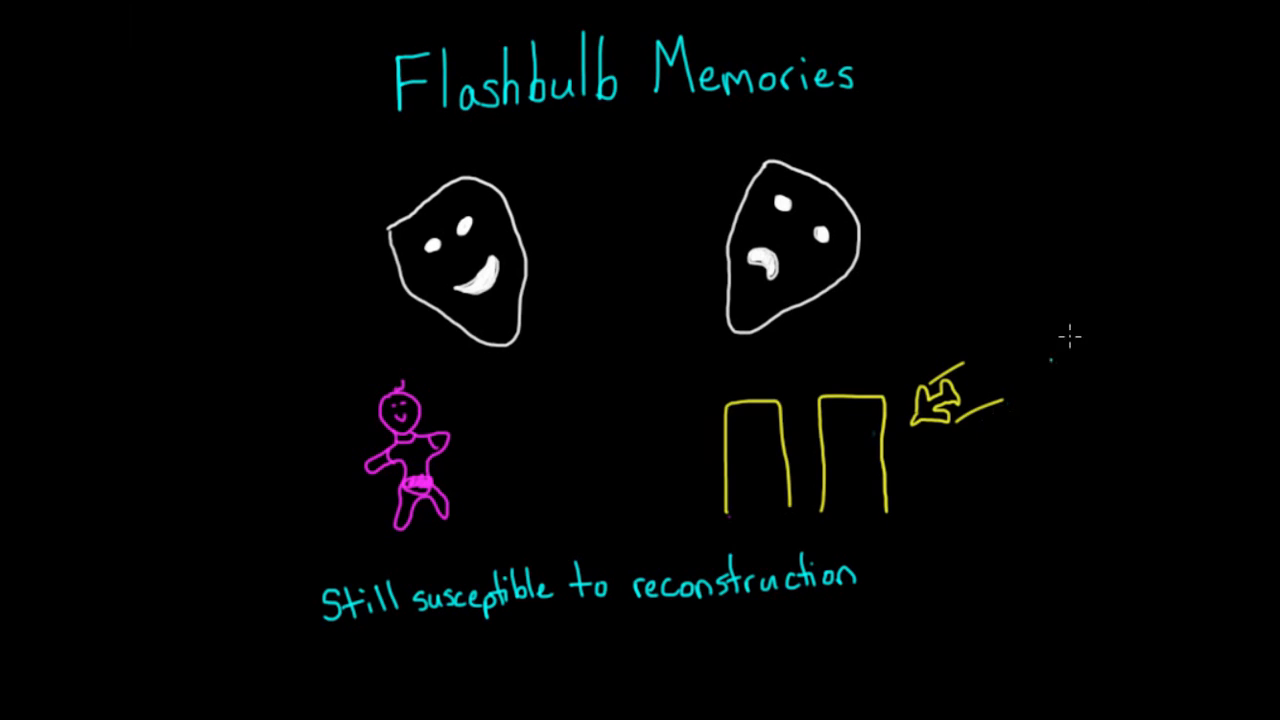